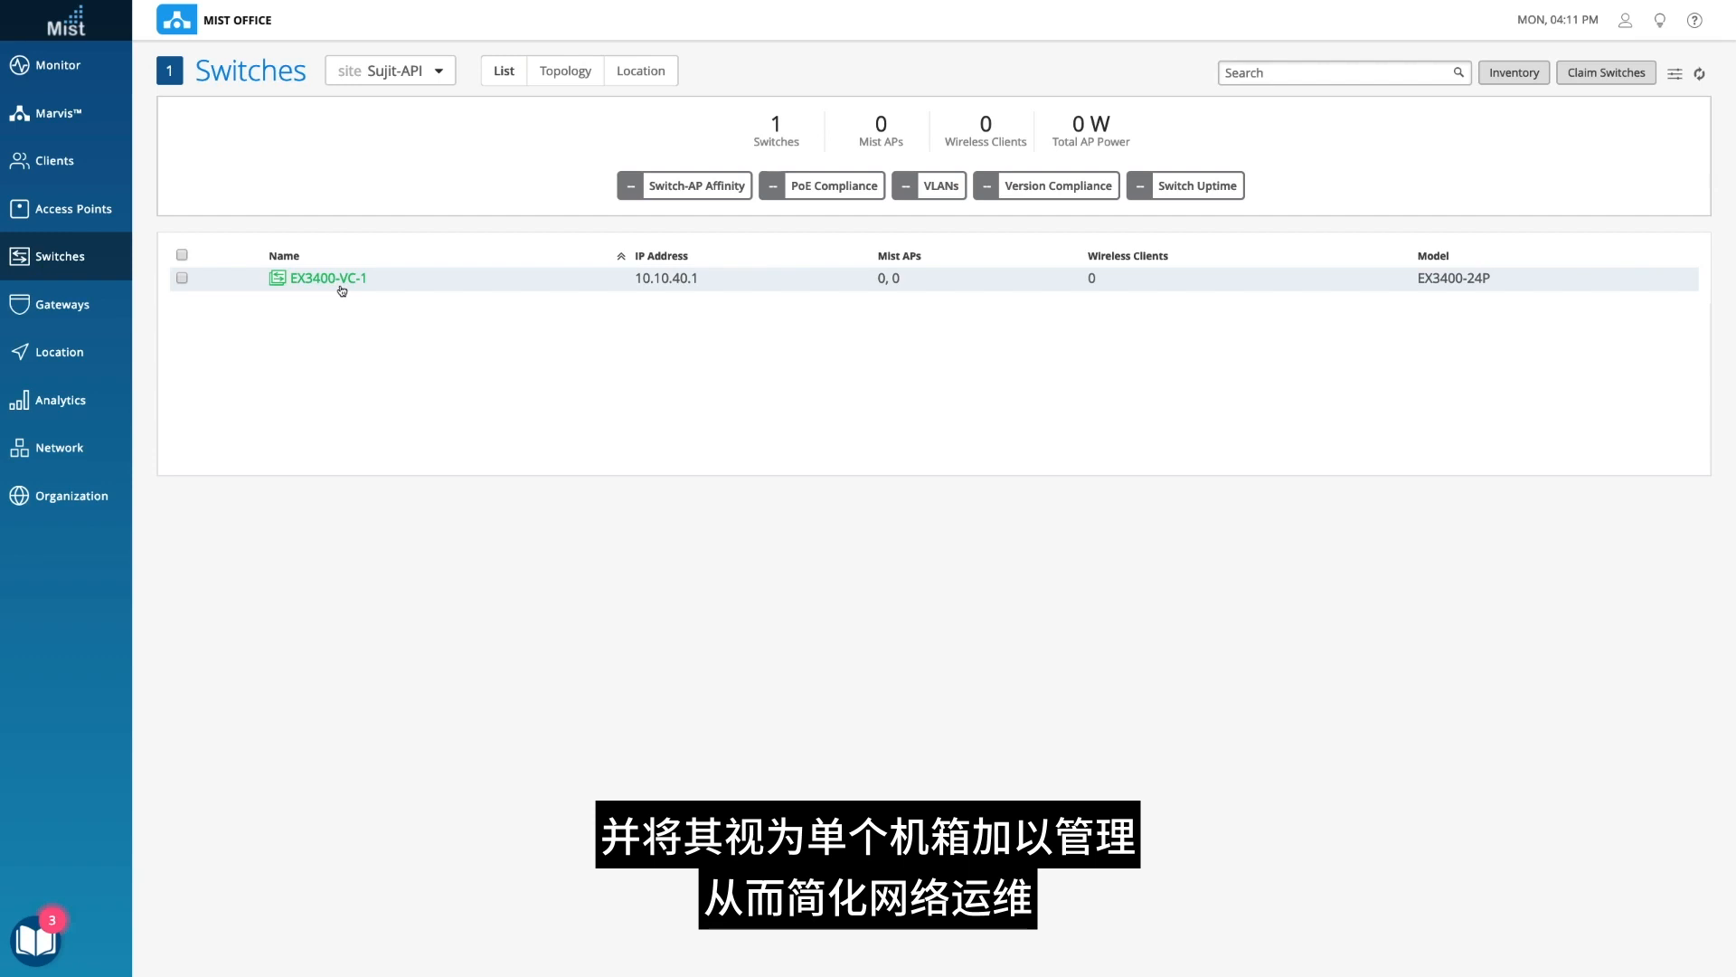
Open the EX3400-VC-1 virtual chassis from the Switches list to show its port diagram
left_click(324, 278)
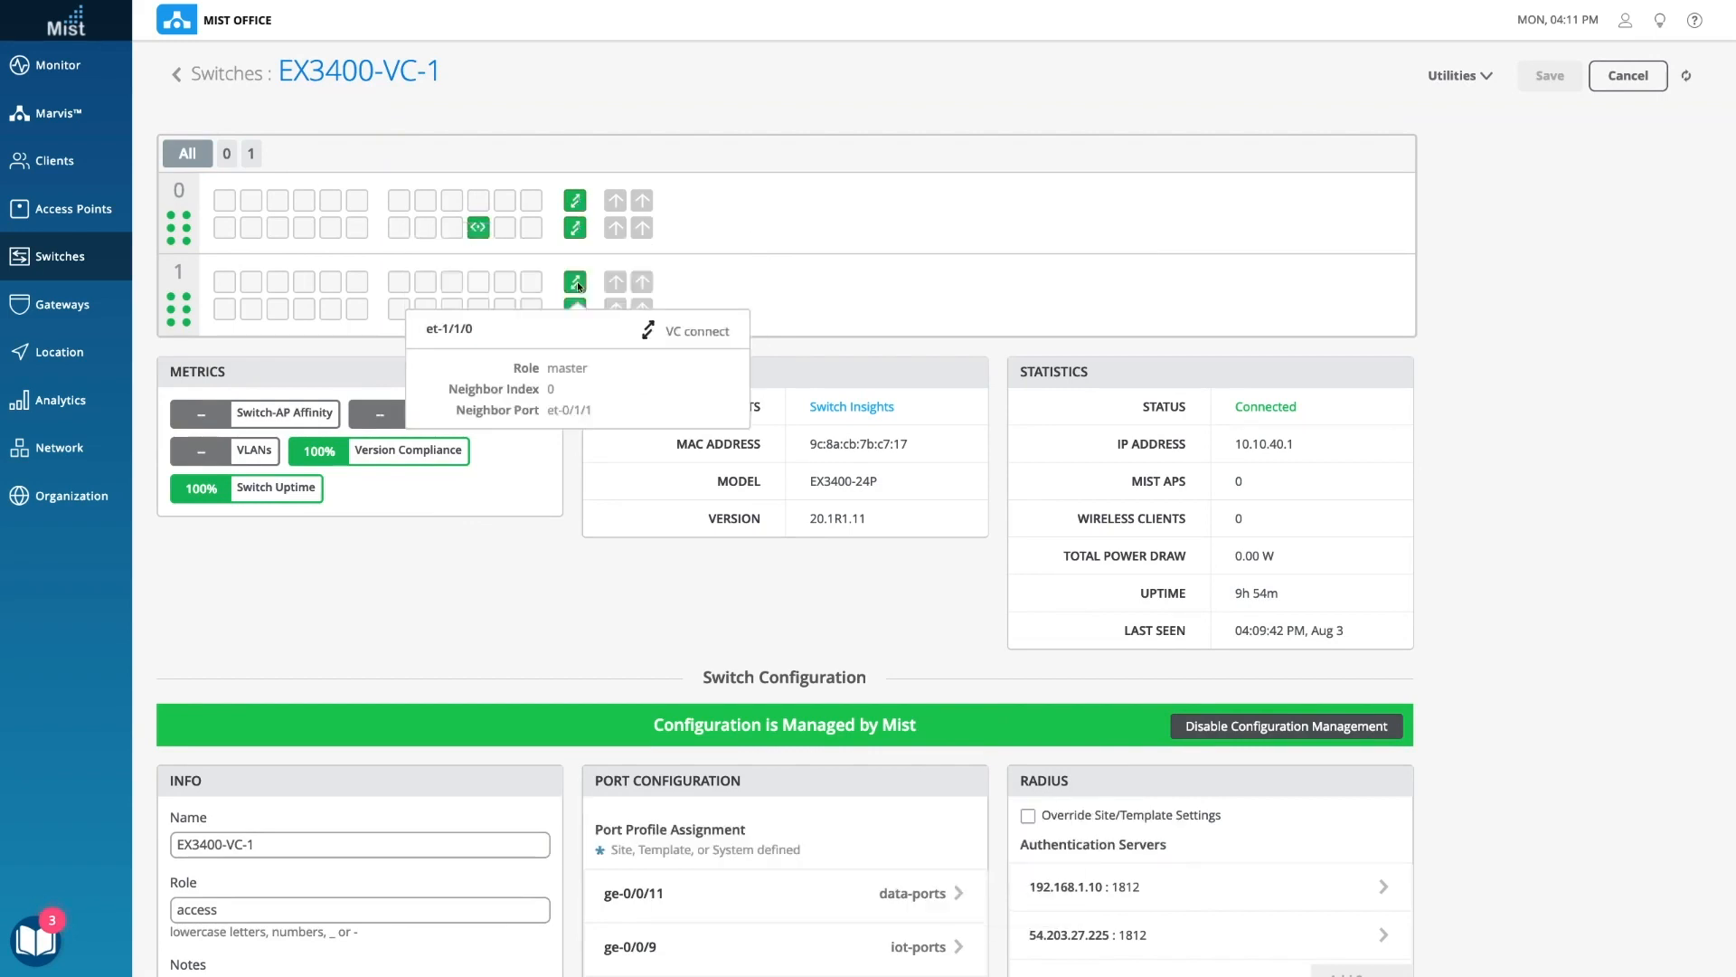
Scroll down the Switch Configuration to Port Profiles and reach the mist_ap trunk profile editor
scroll("down", 3)
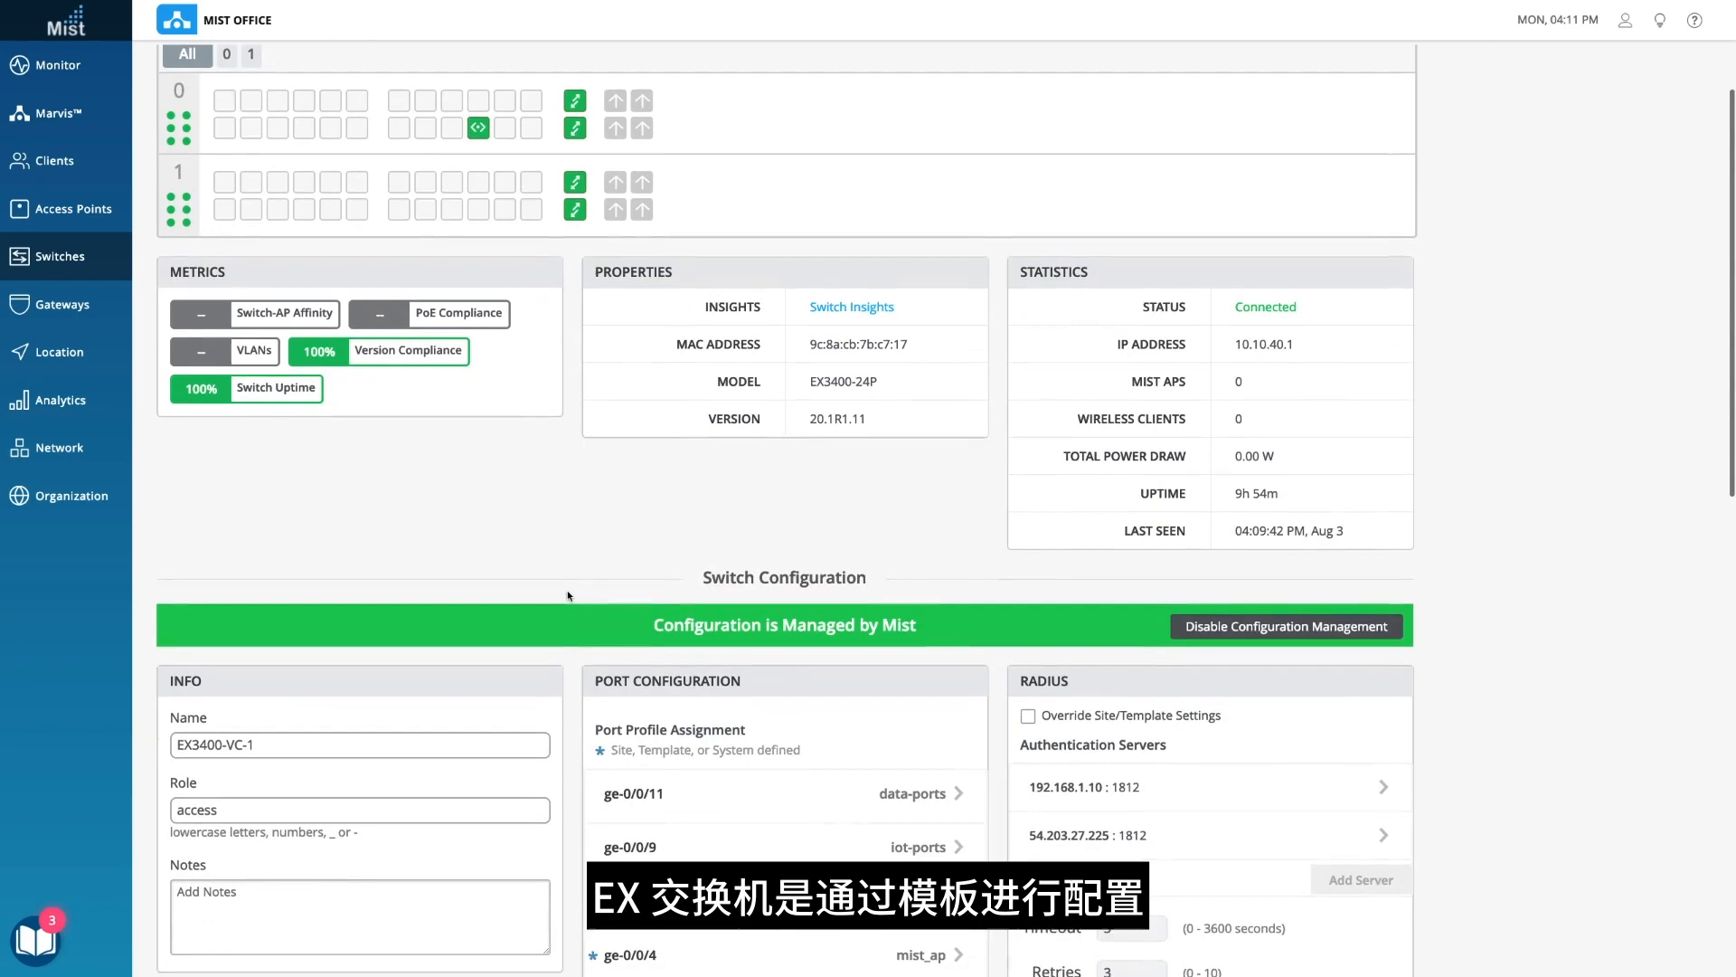
scroll("down", 3)
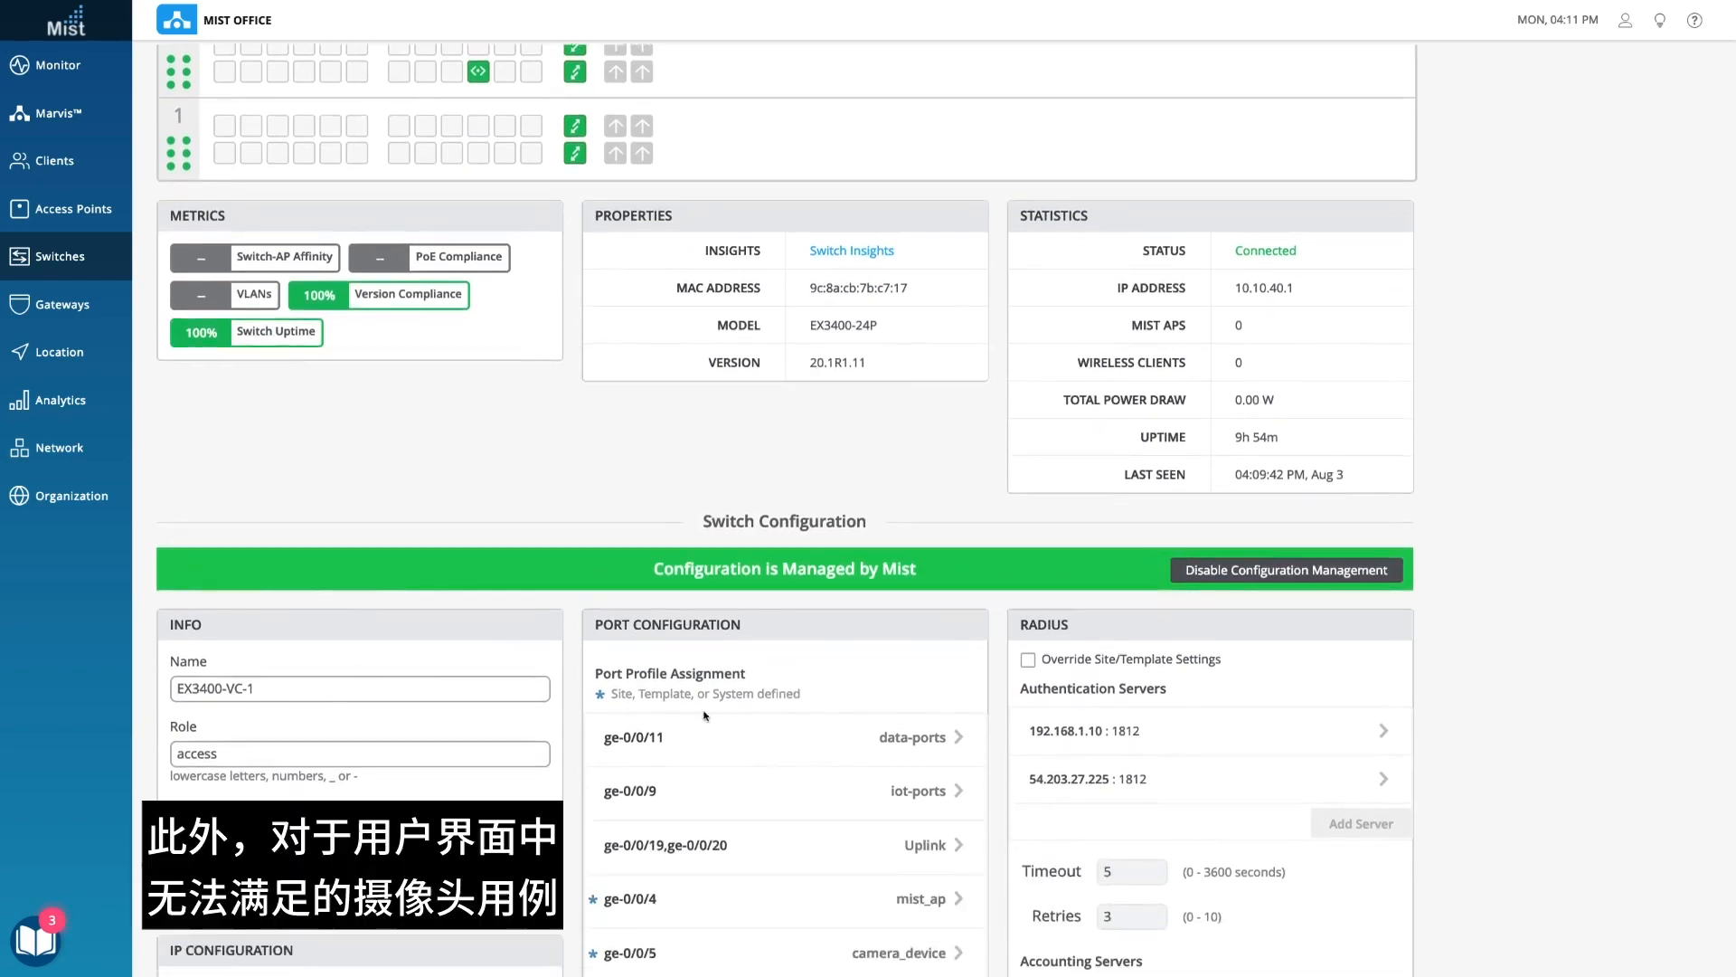
scroll("down", 3)
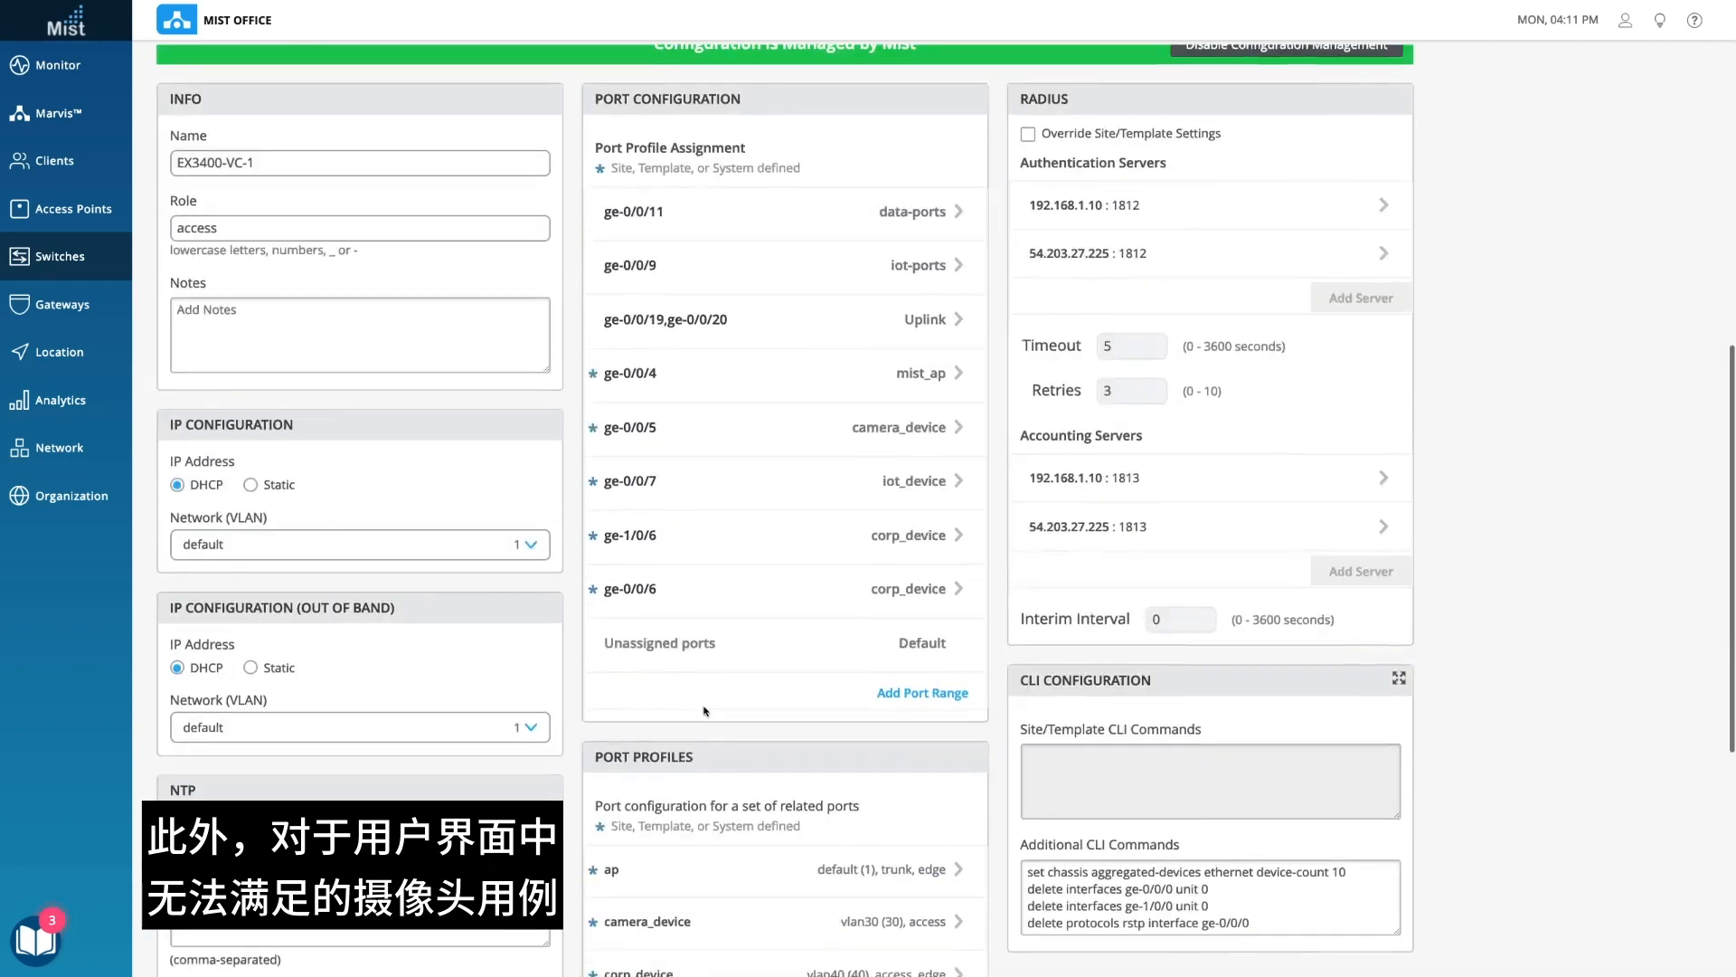
scroll("up", 3)
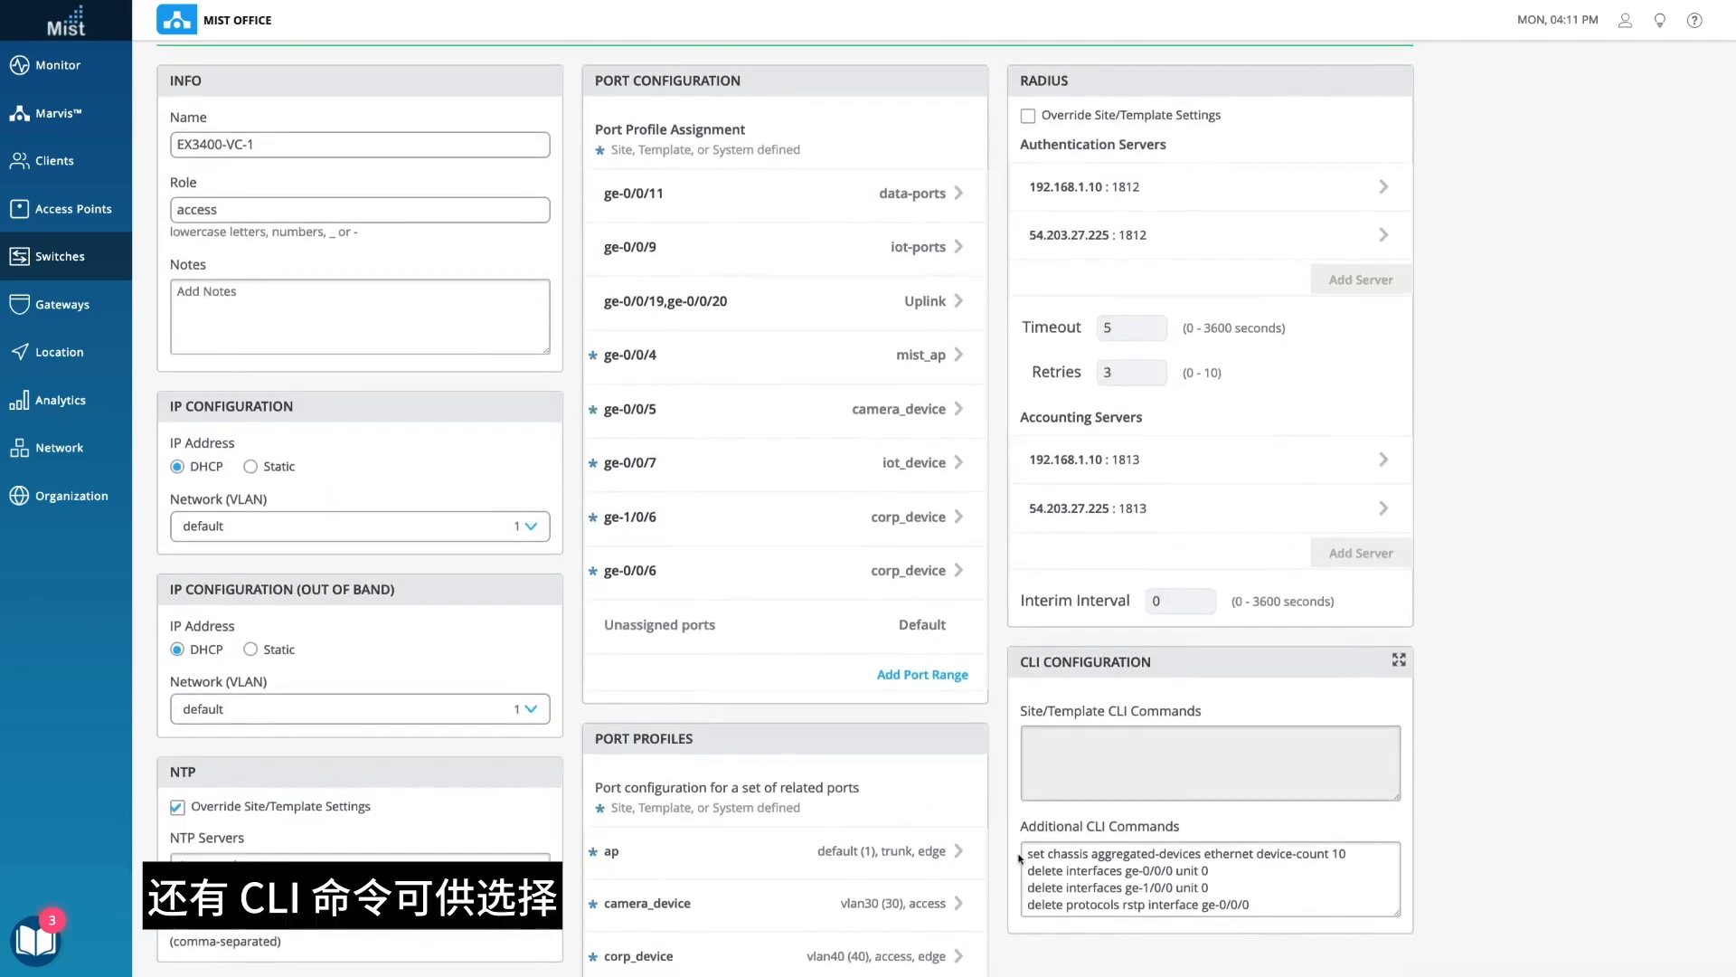
scroll("down", 3)
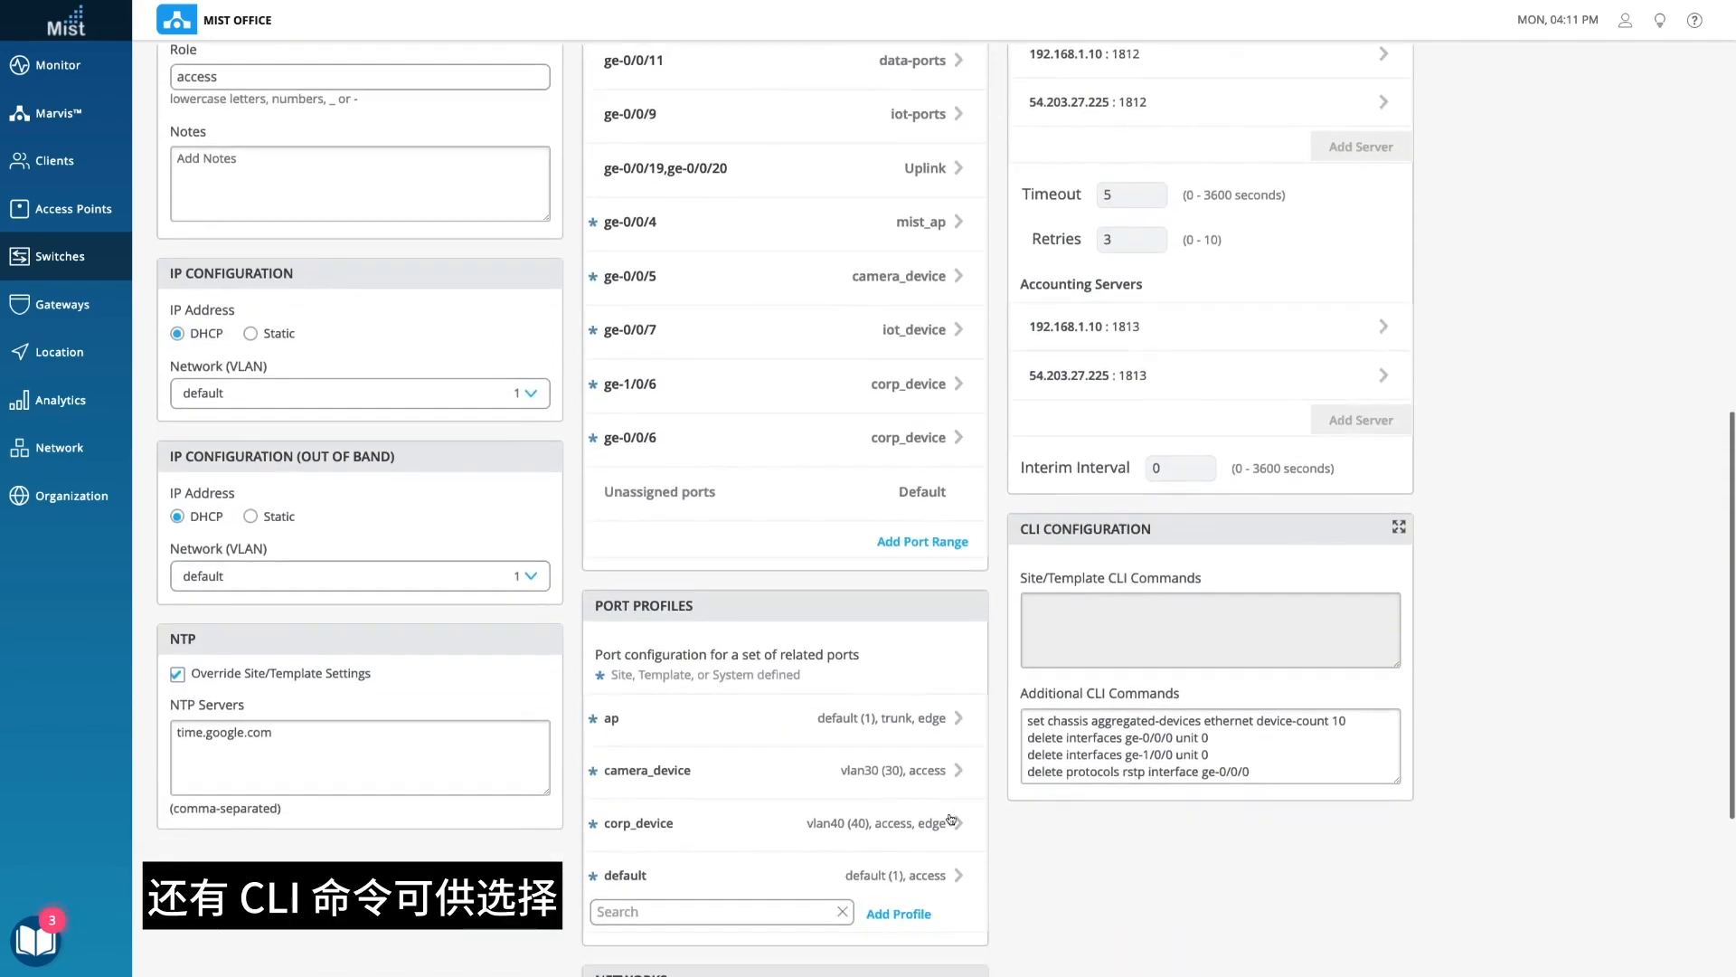
scroll("down", 3)
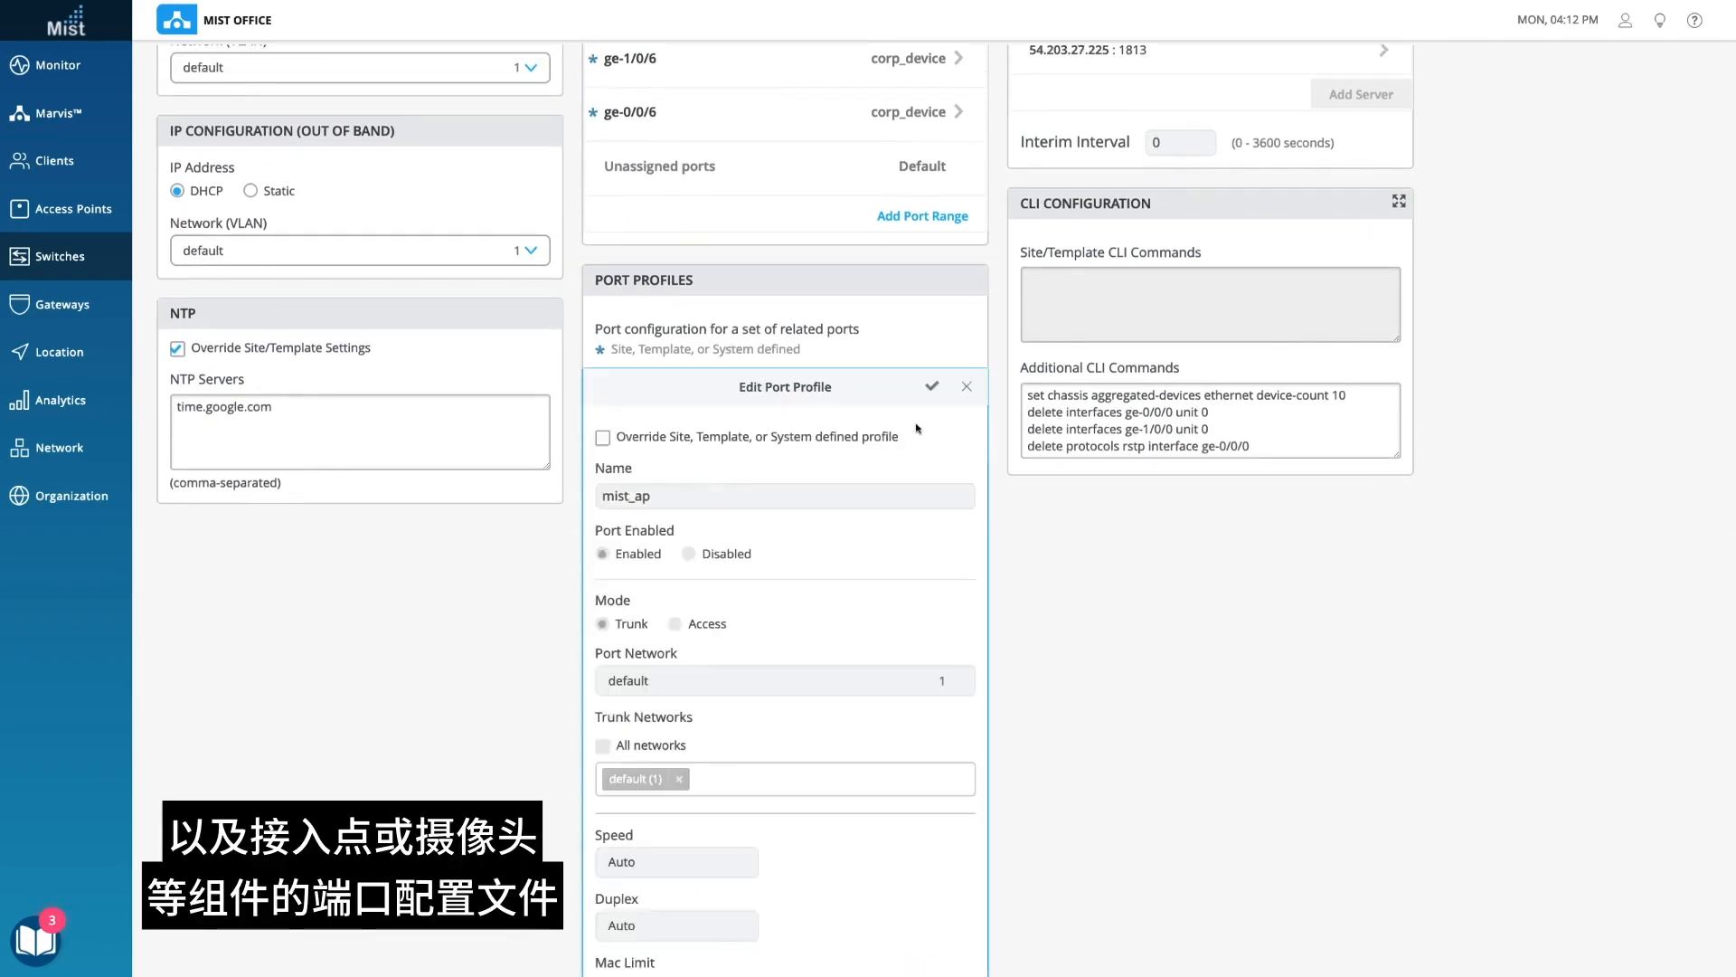
Review the corp_device profile (access, vlan40, dot1x) and close the editor unchanged
left_click(604, 436)
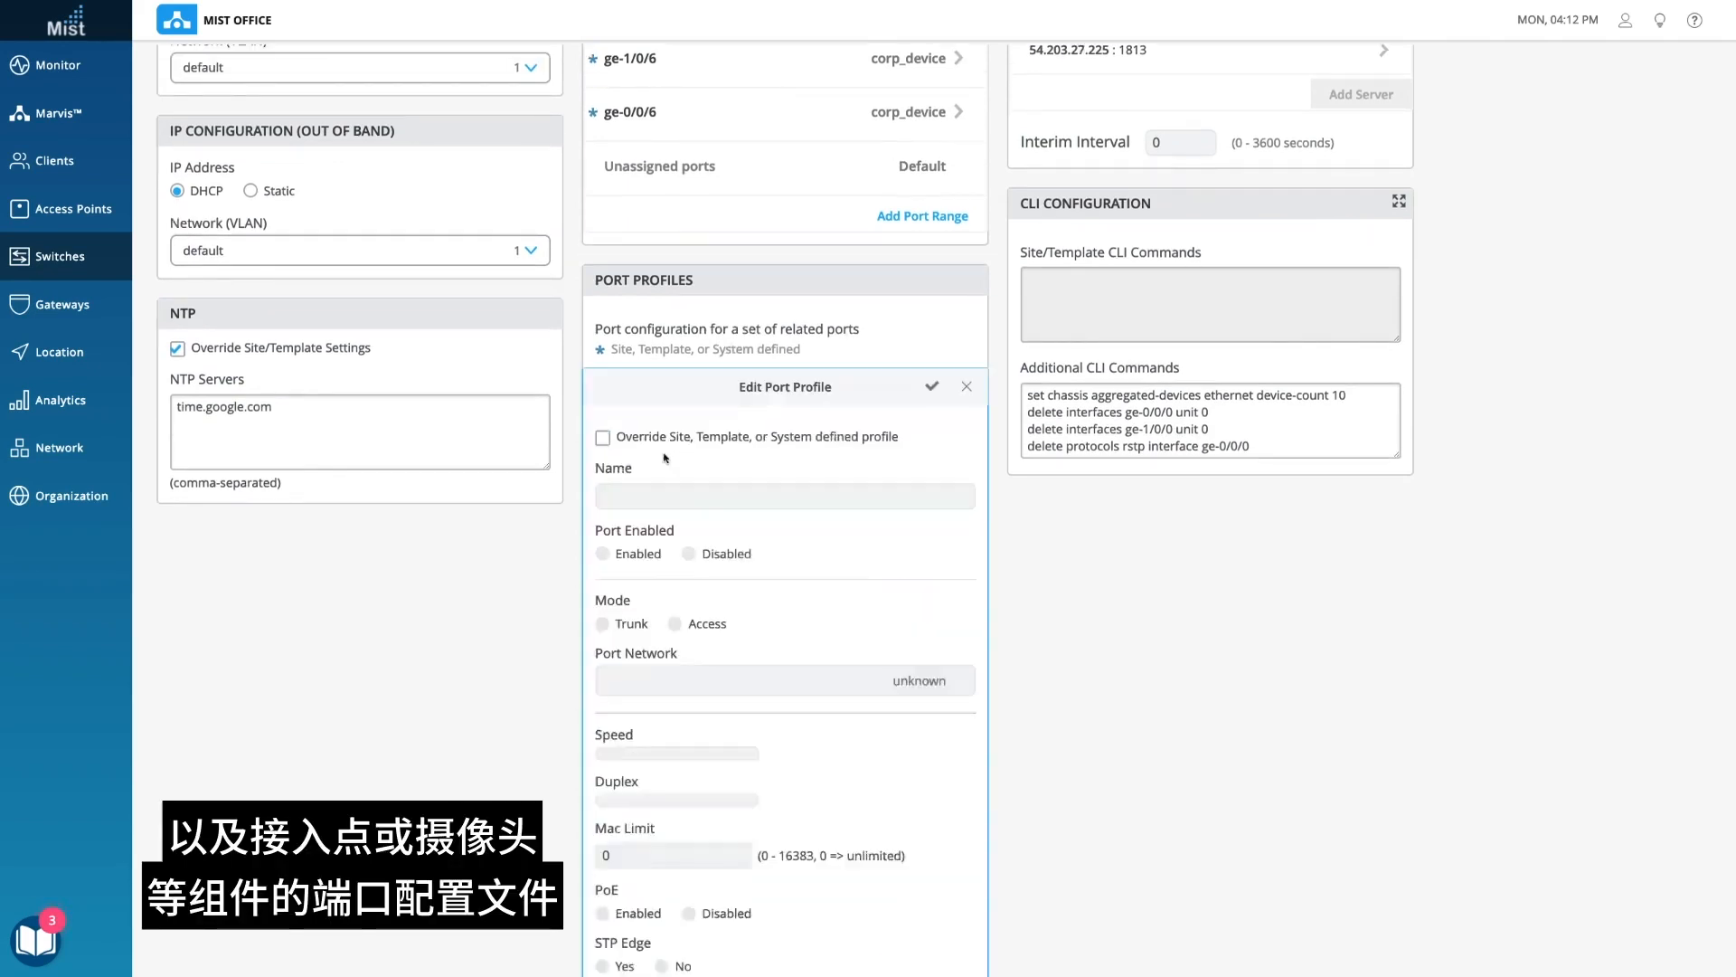
left_click(965, 387)
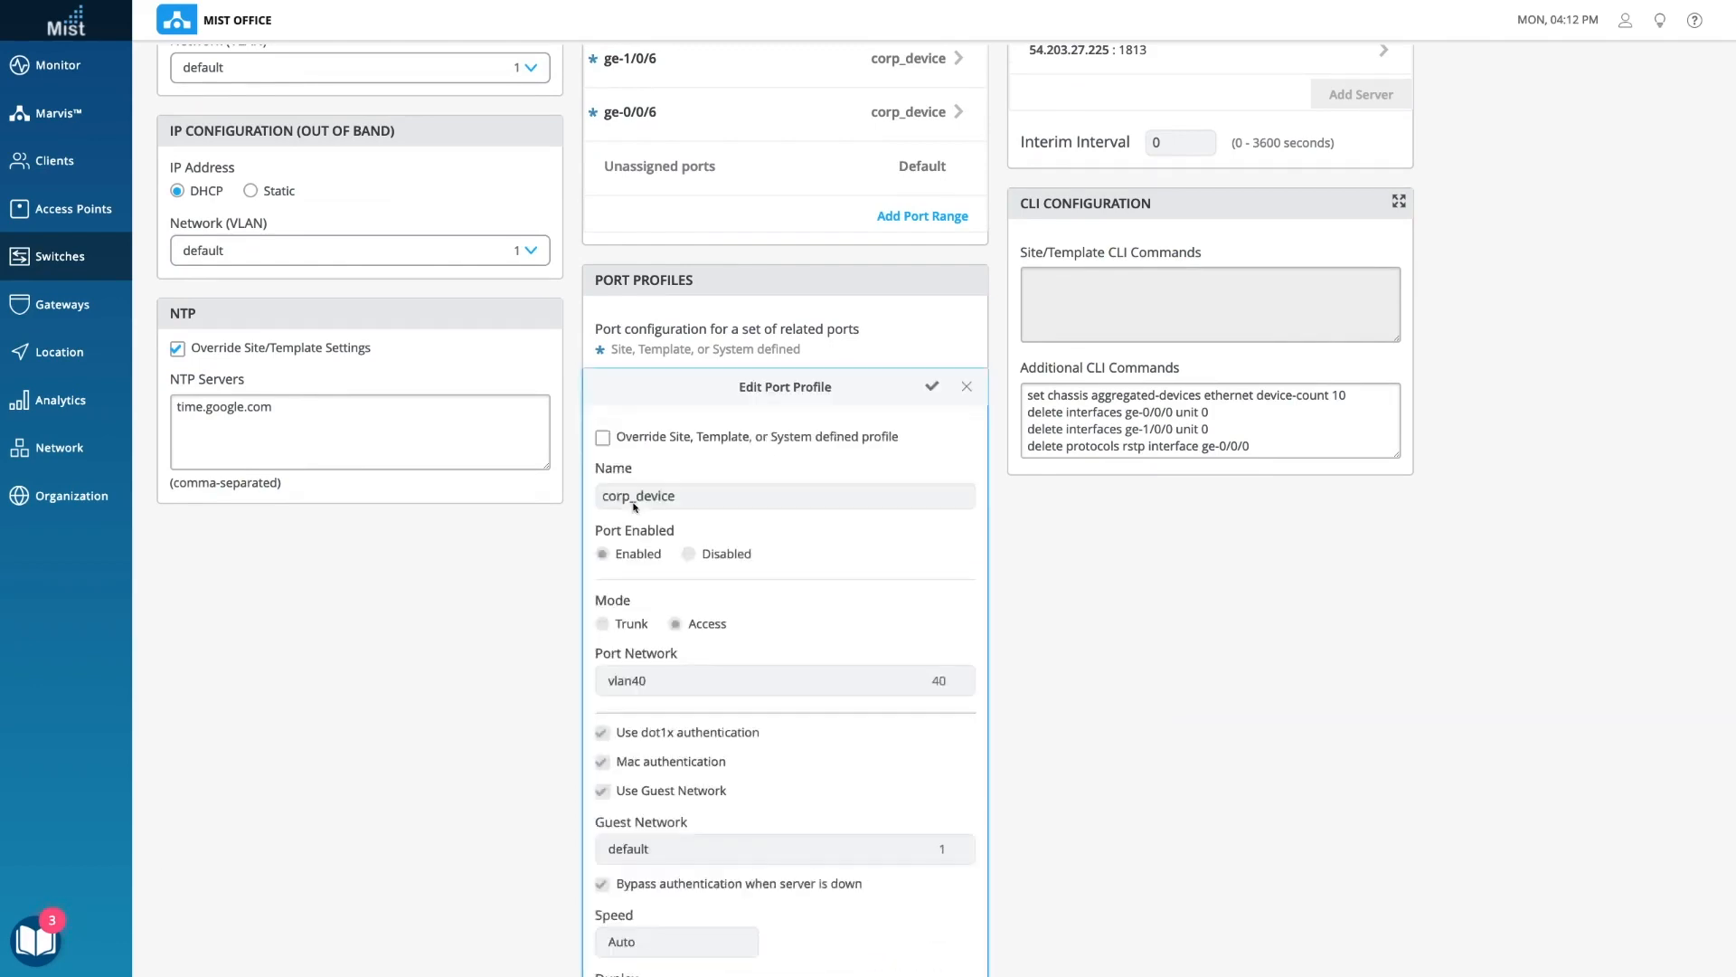
left_click(966, 387)
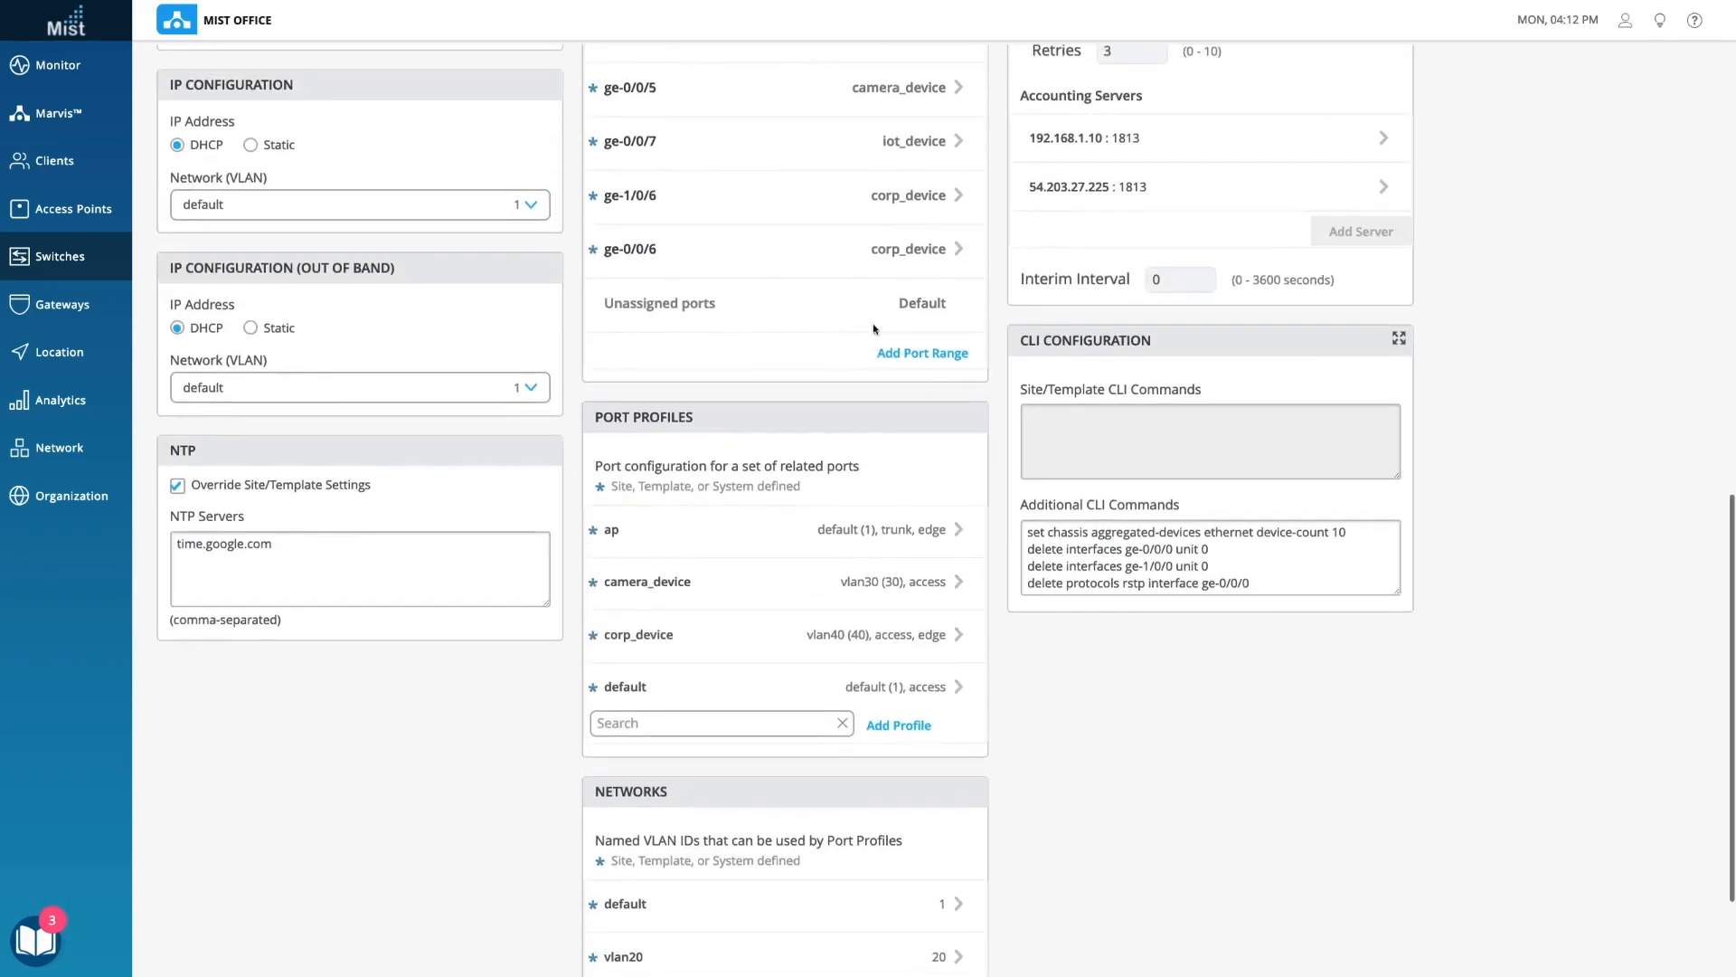
scroll("up", 3)
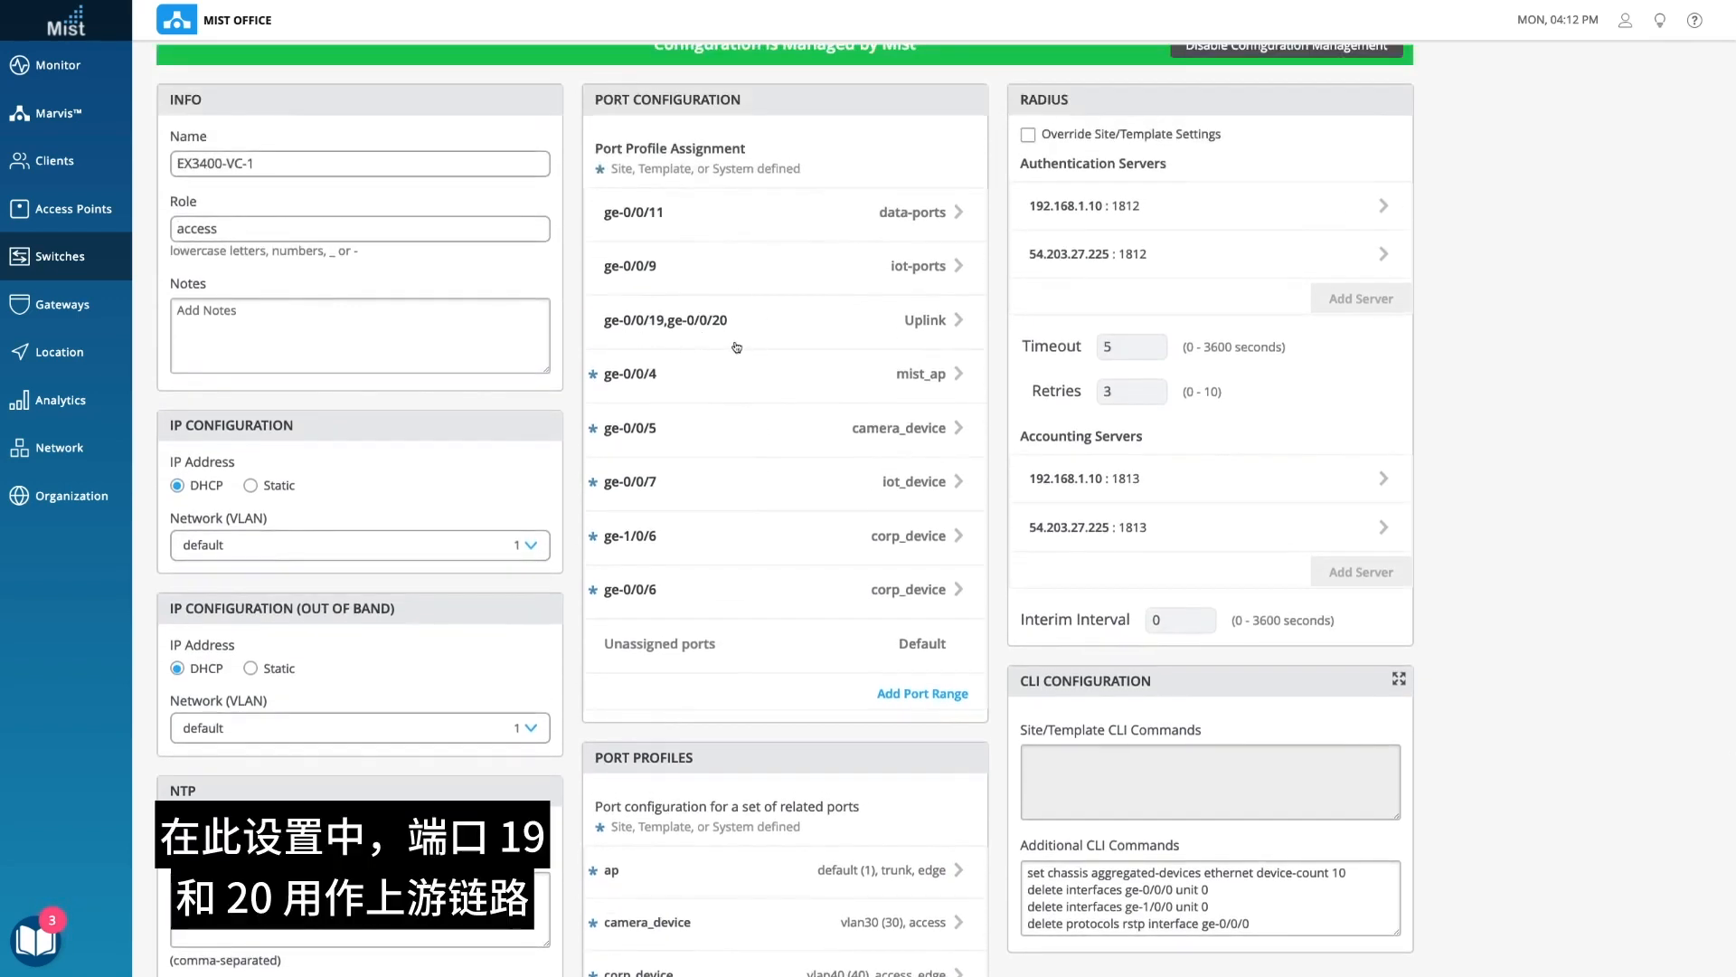
mouse_move(698, 397)
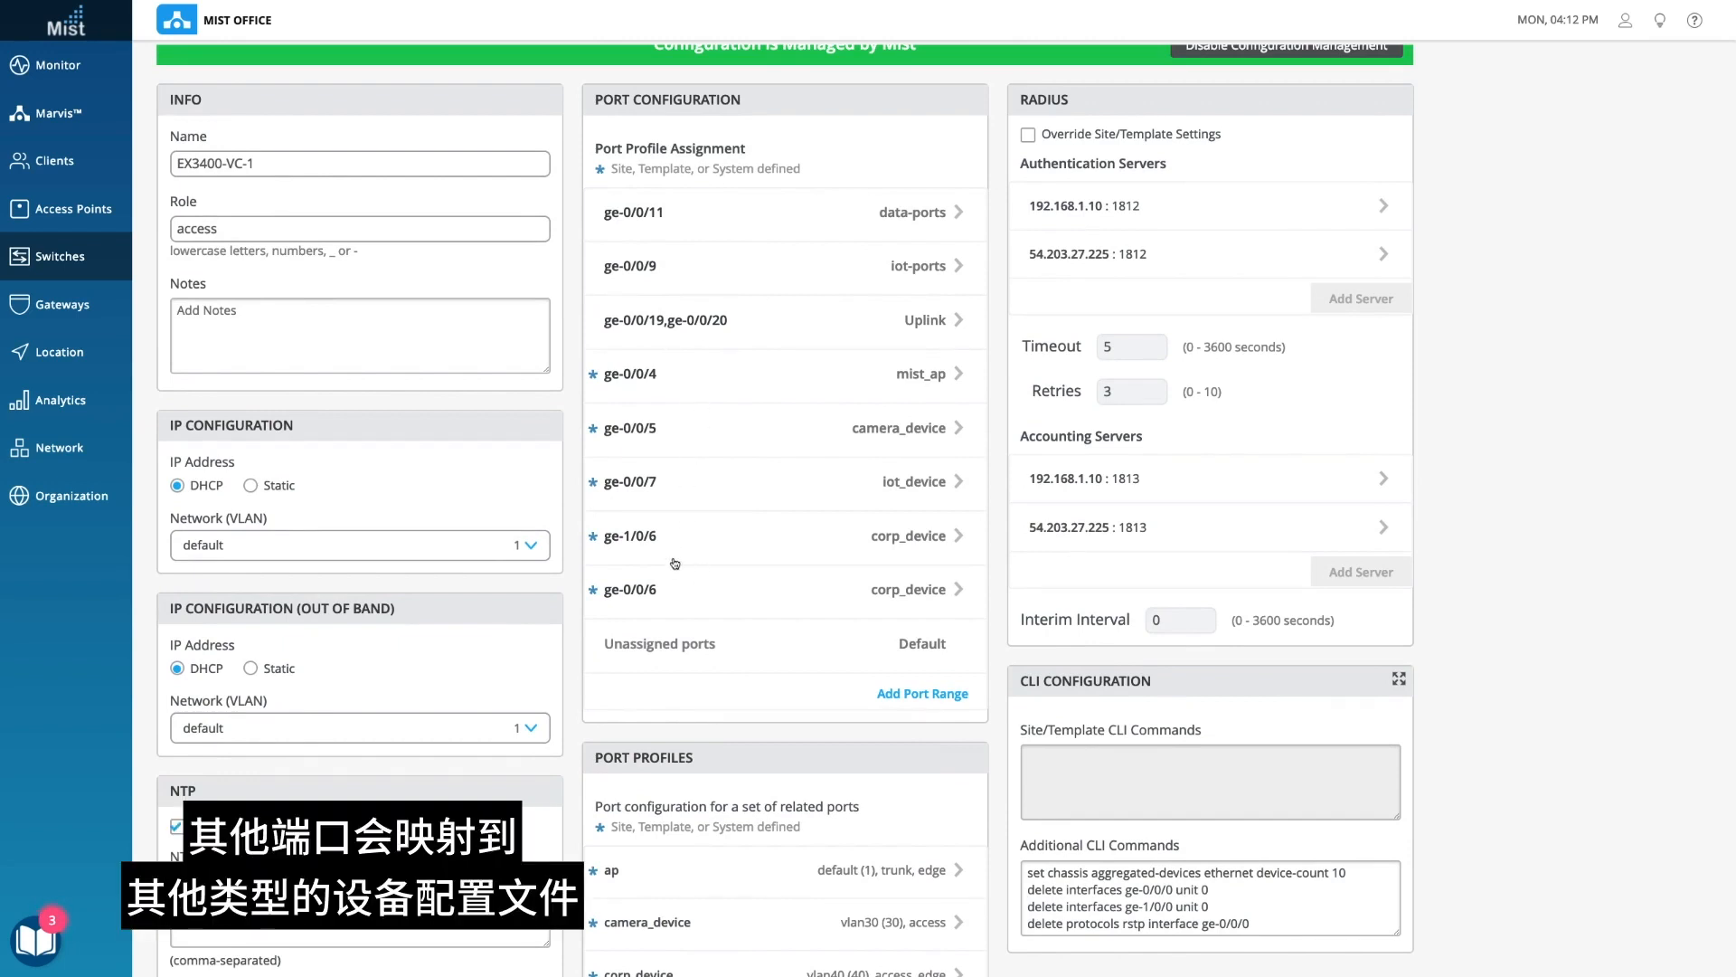
scroll("up", 3)
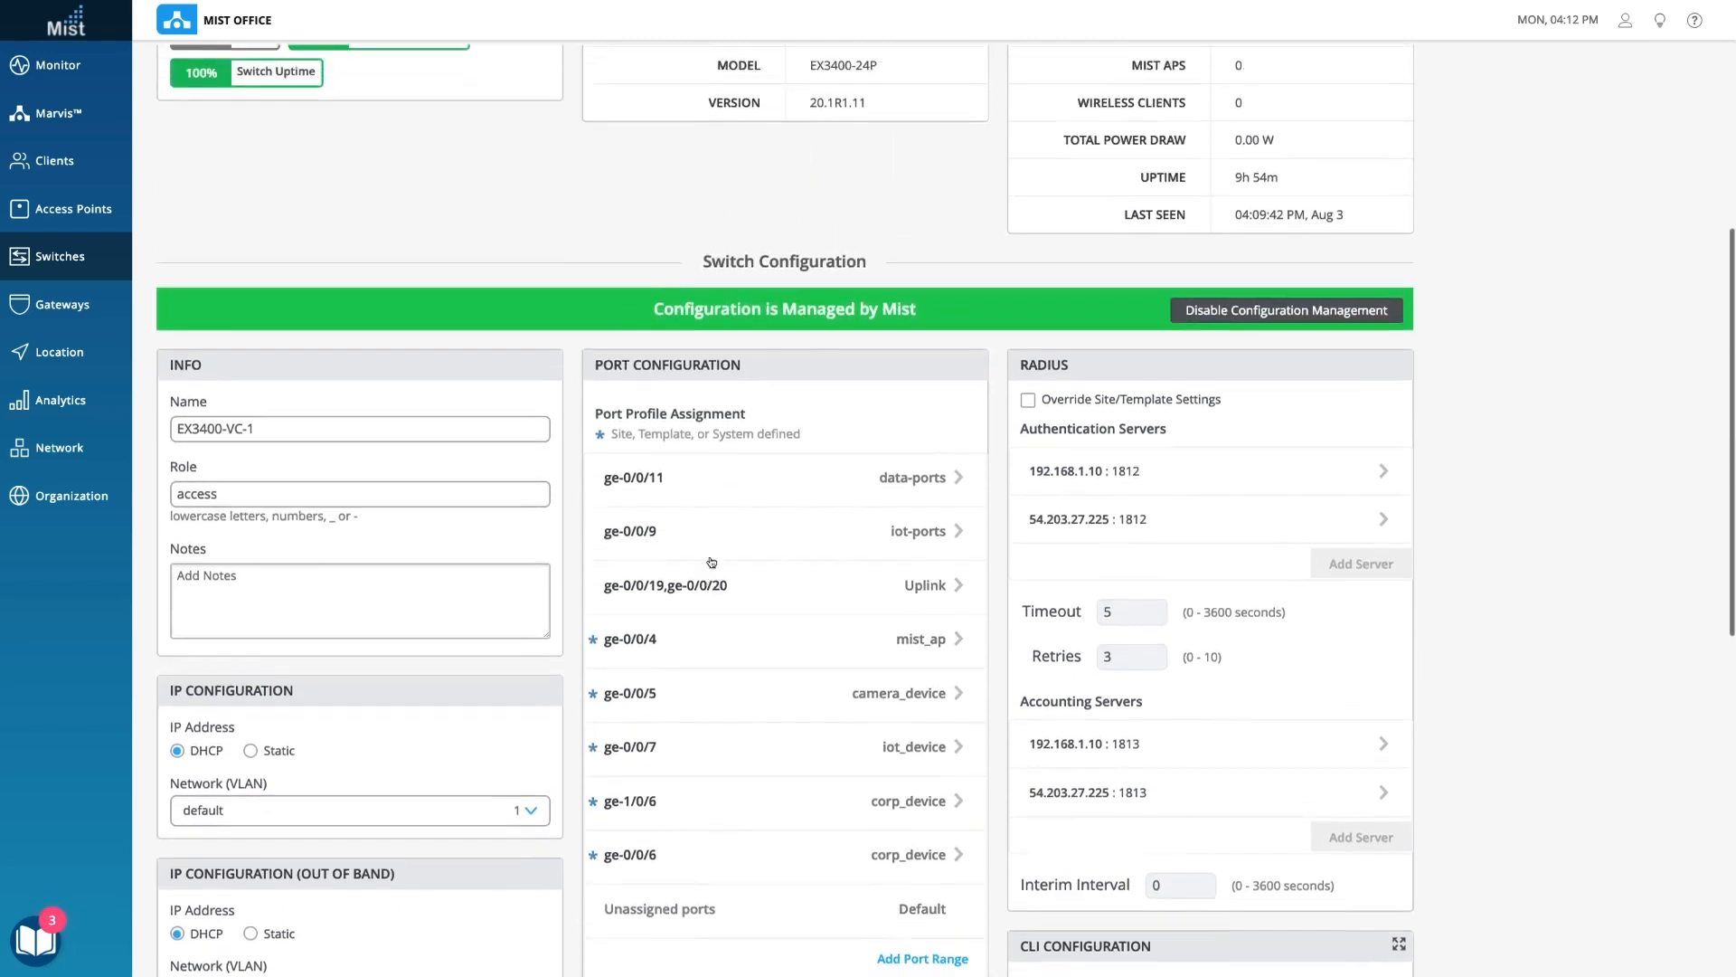
scroll("up", 3)
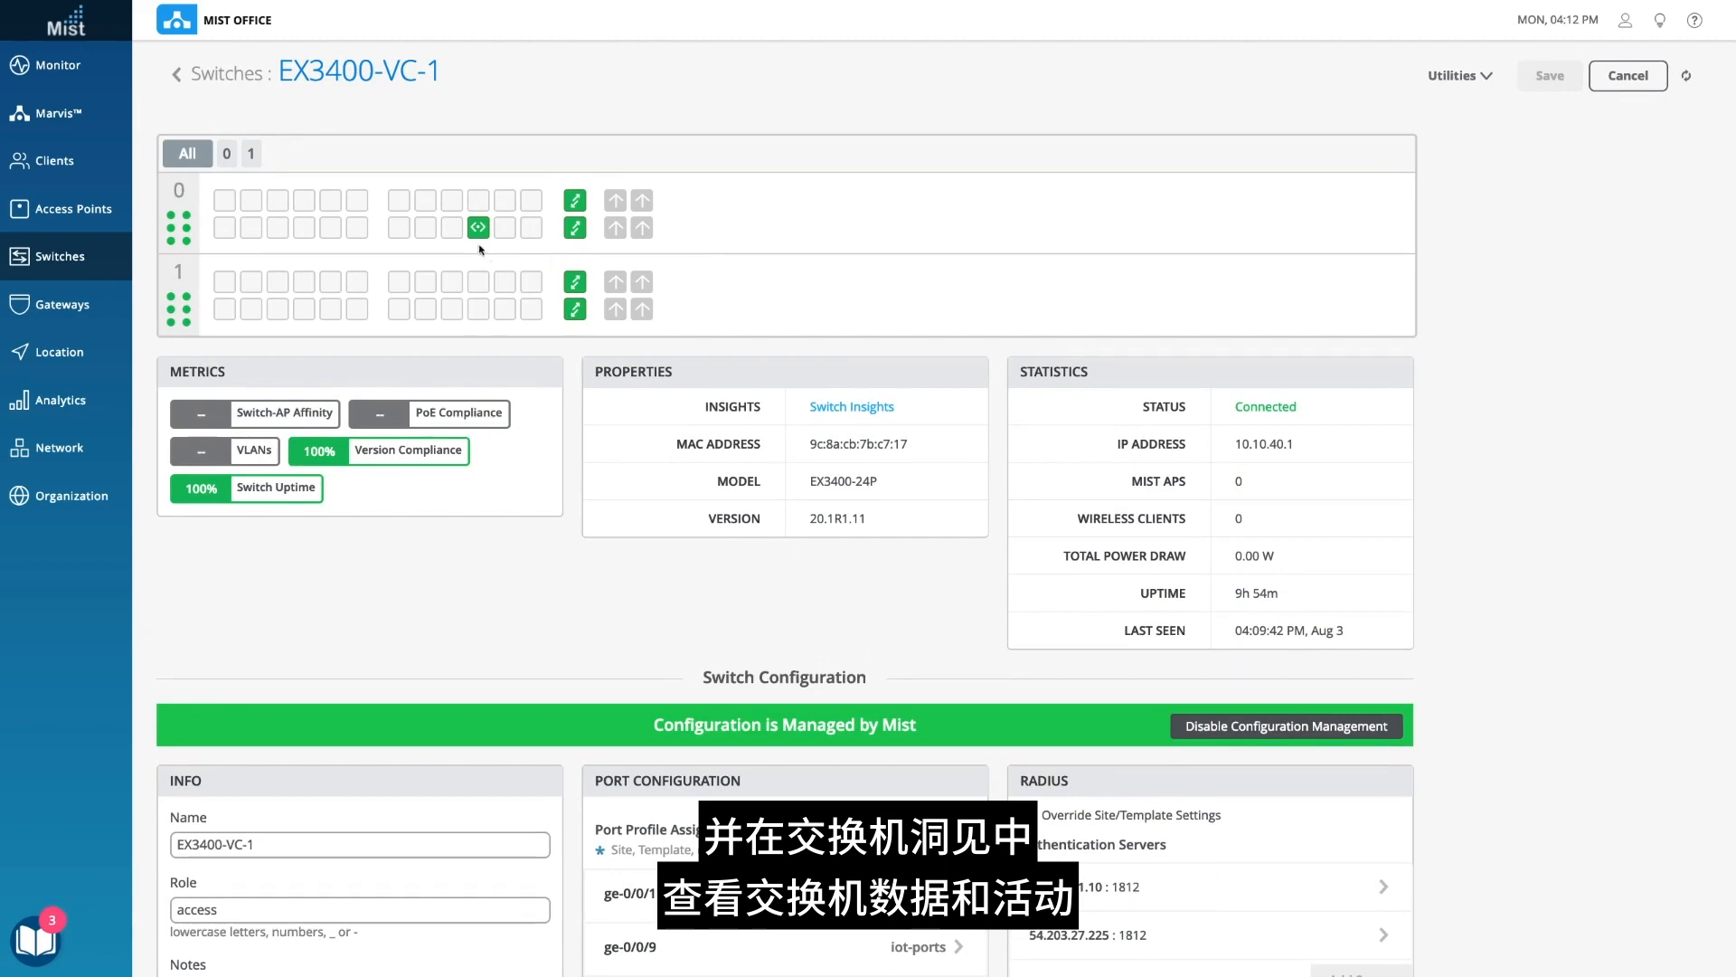
left_click(852, 407)
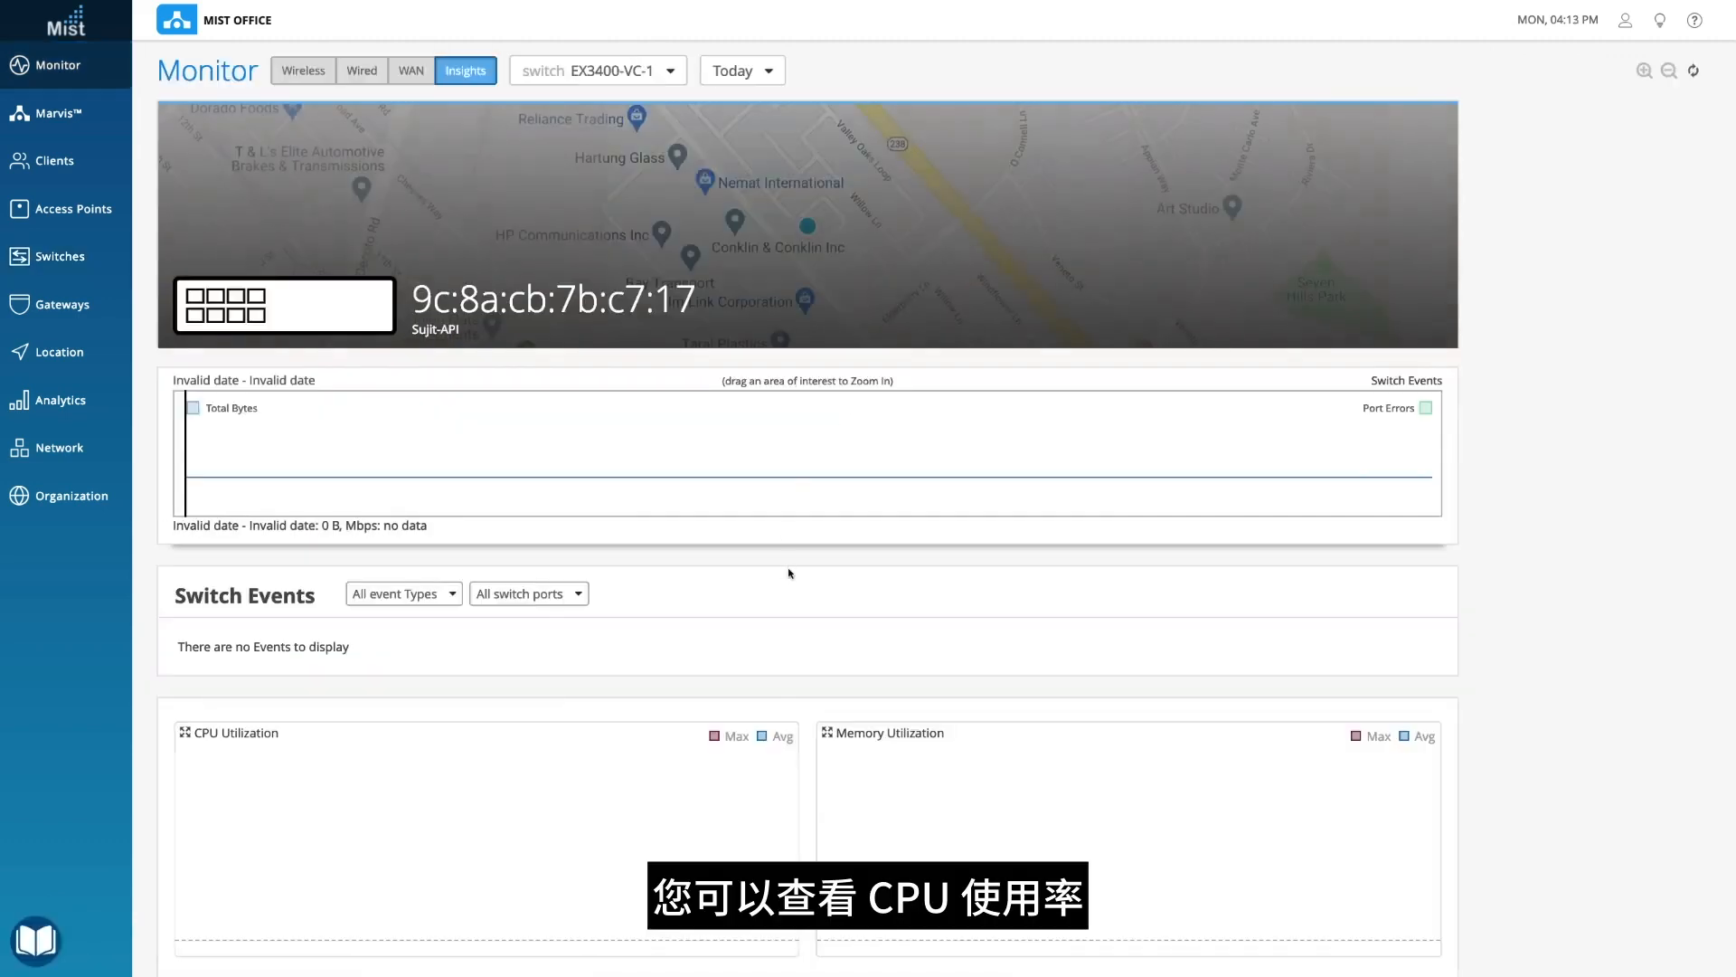
scroll("down", 3)
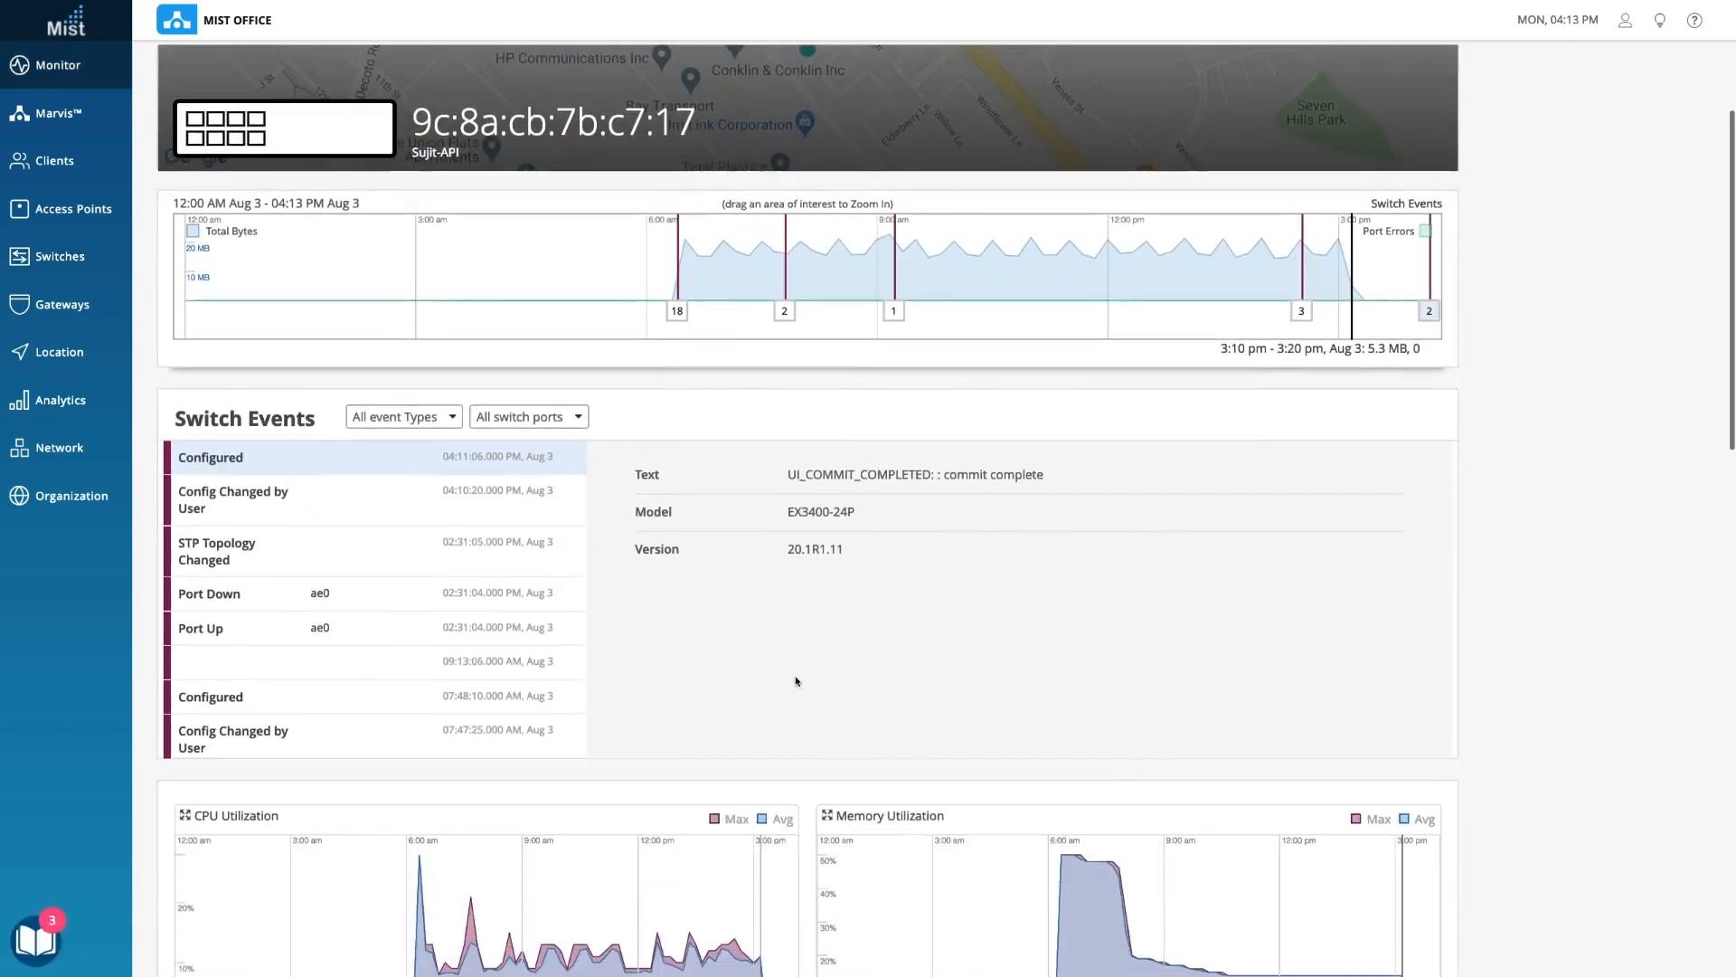
scroll("down", 3)
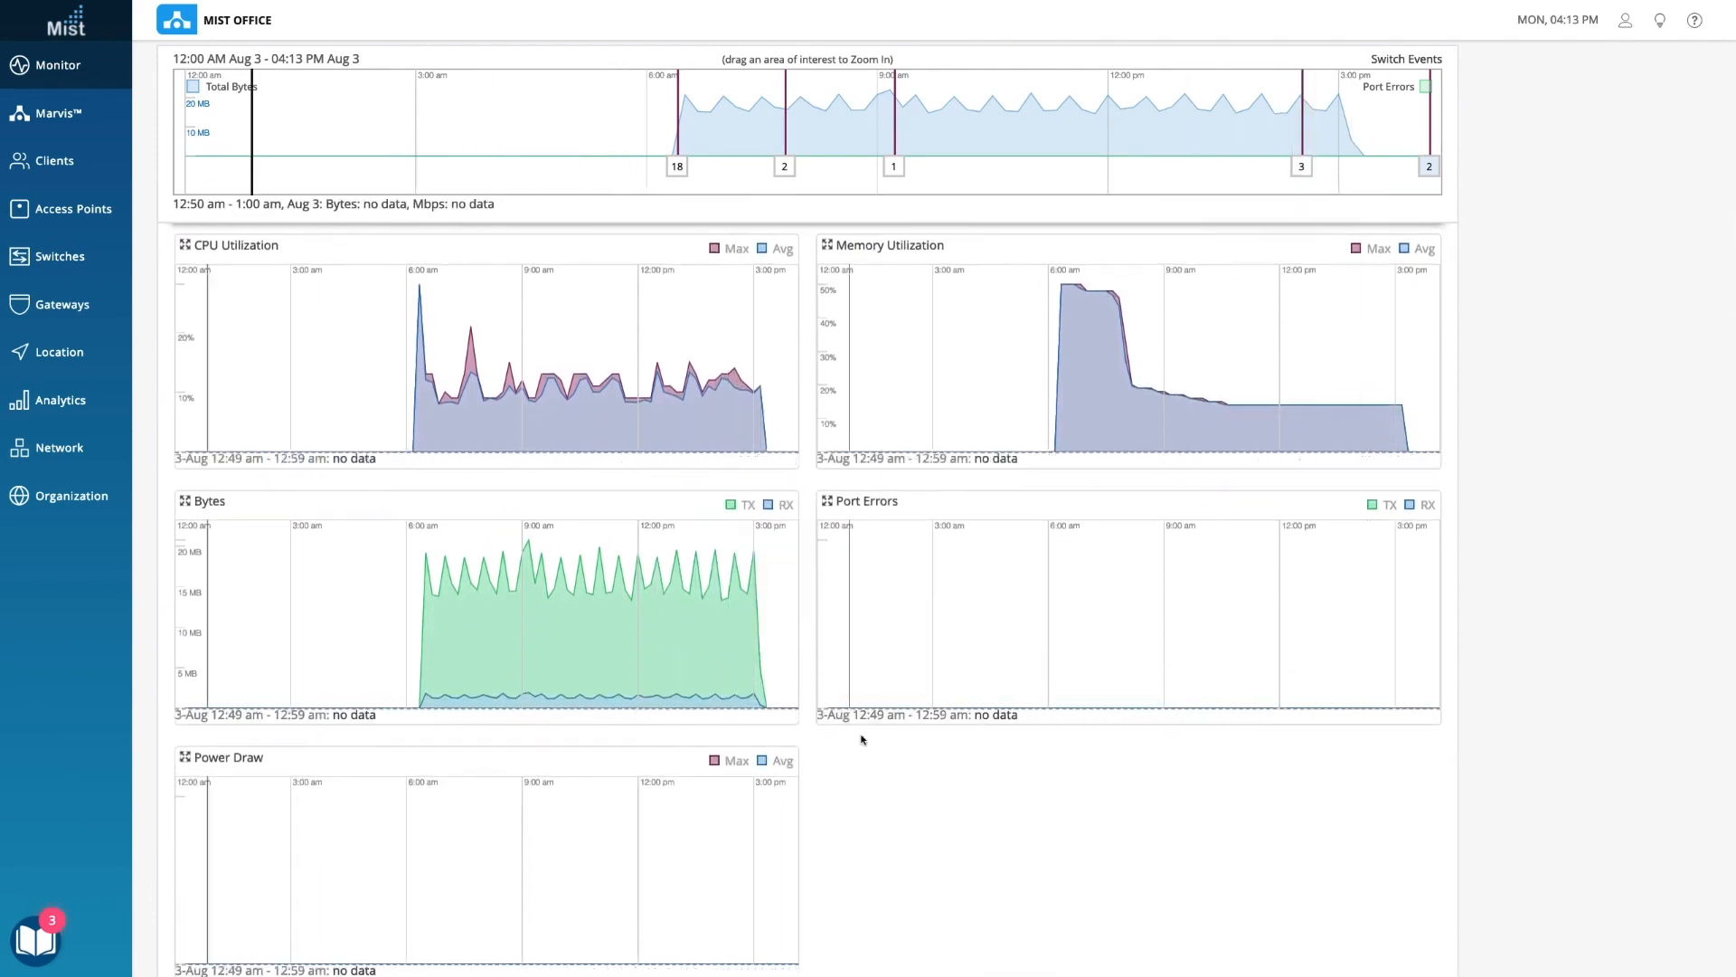
scroll("down", 3)
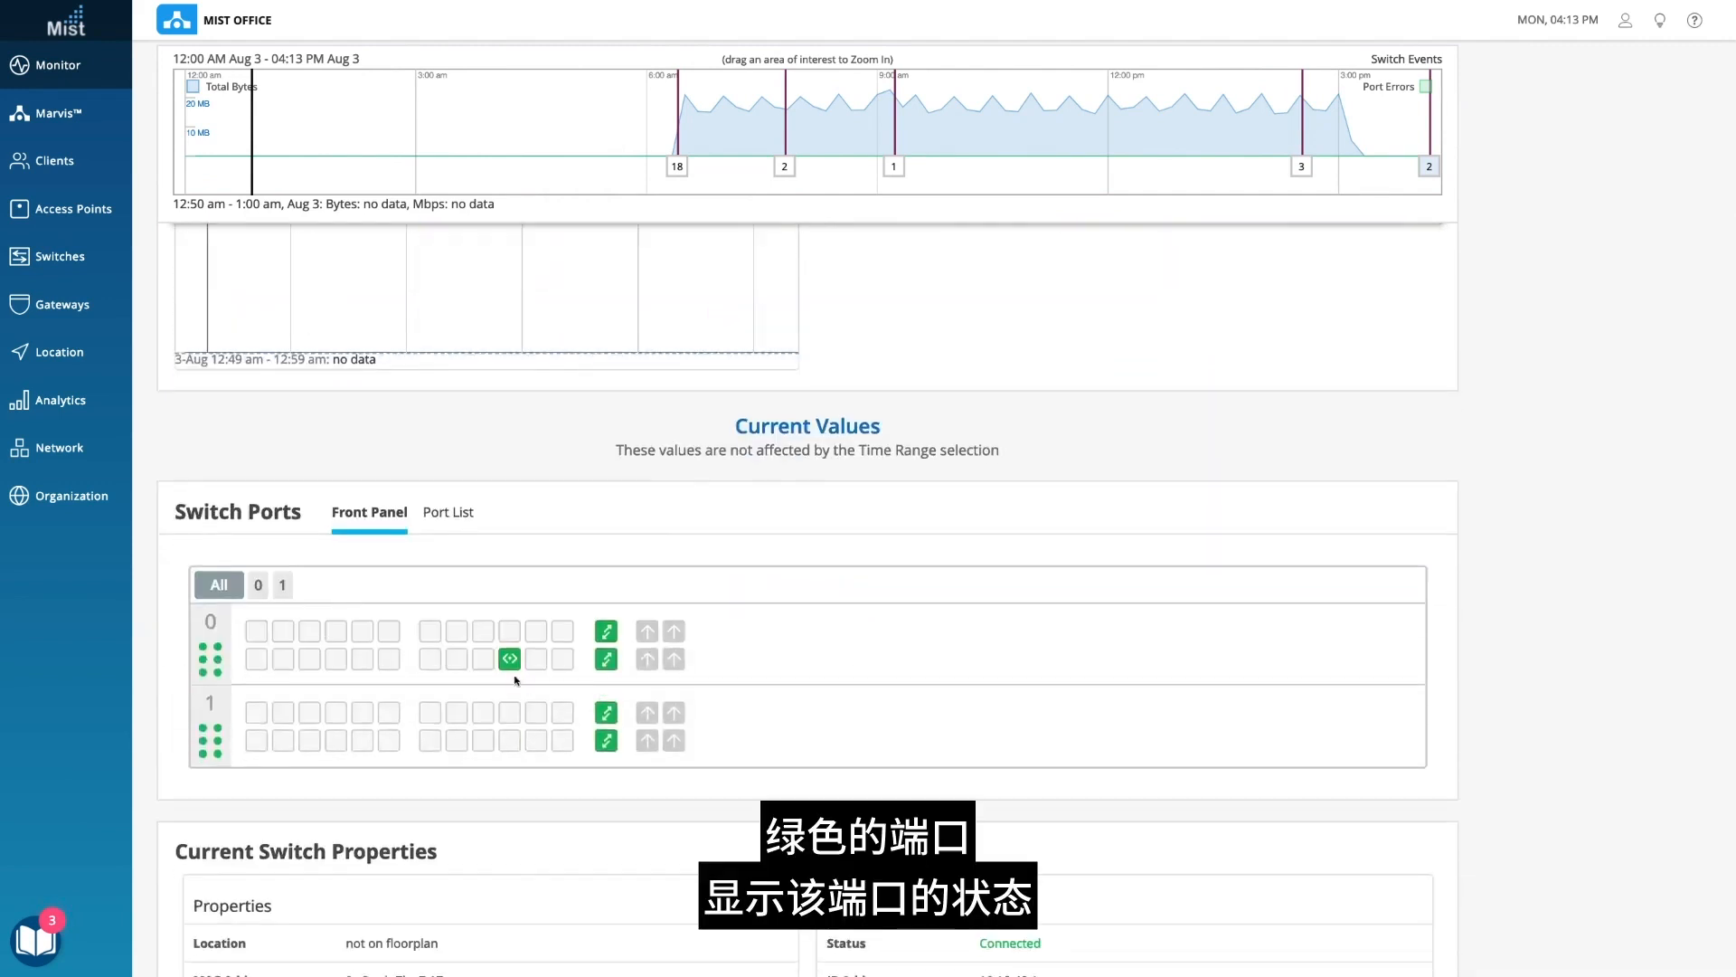
scroll("down", 3)
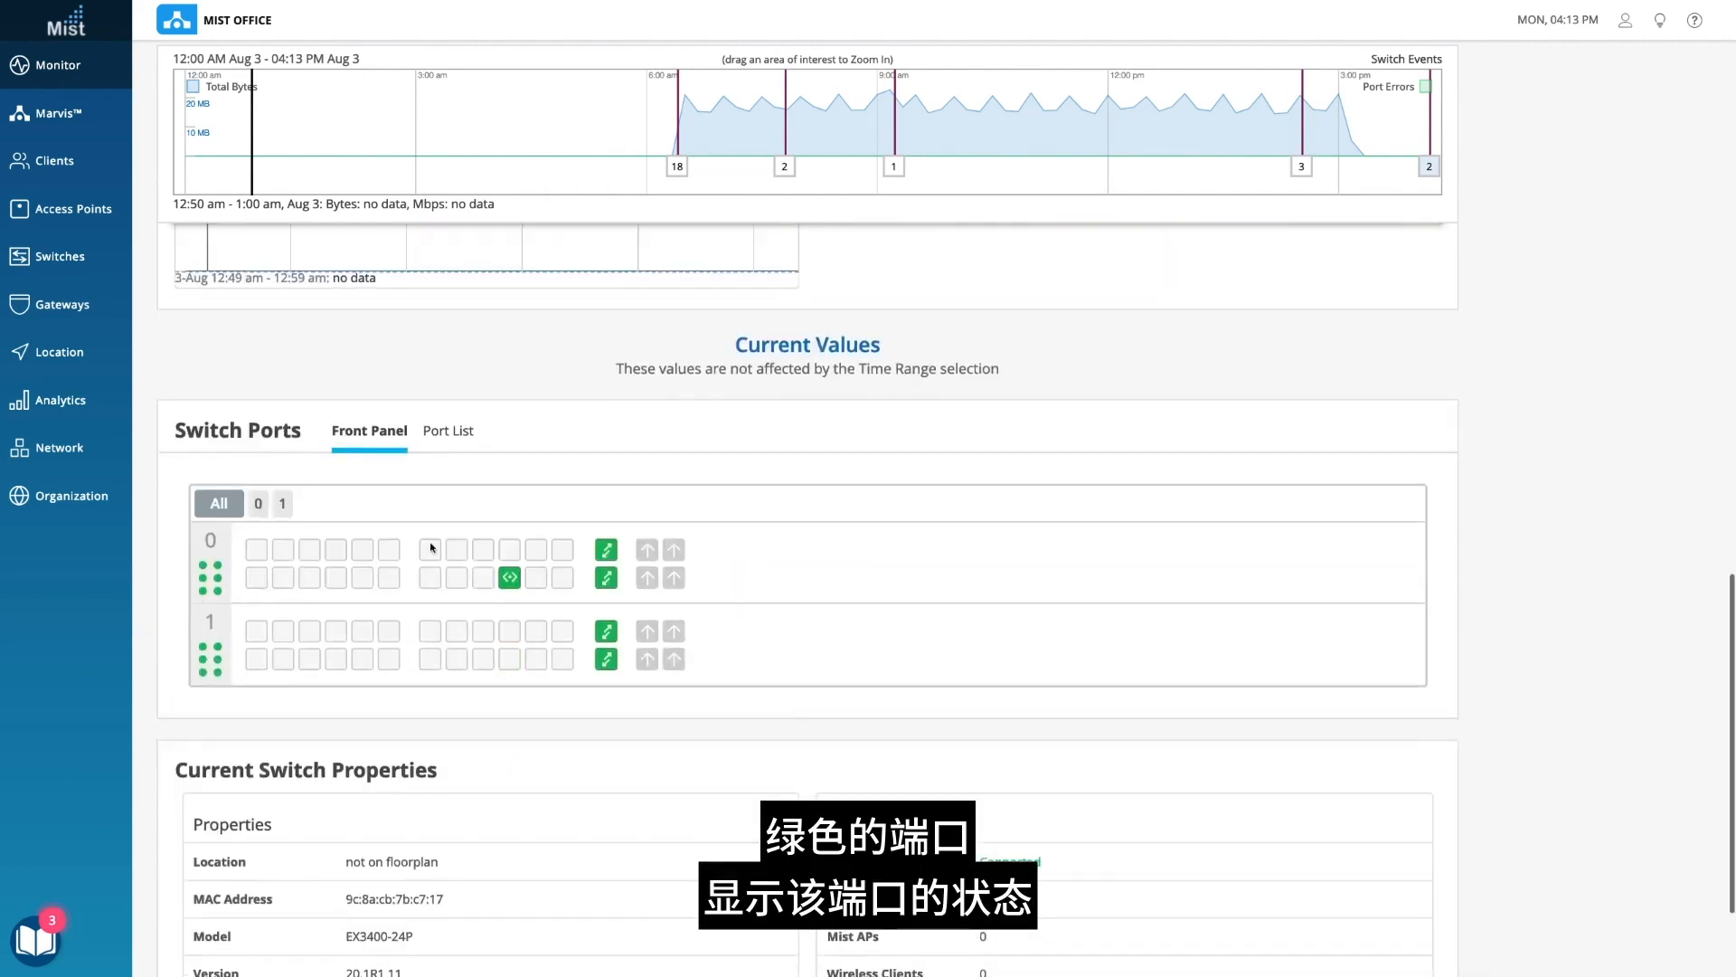
left_click(259, 503)
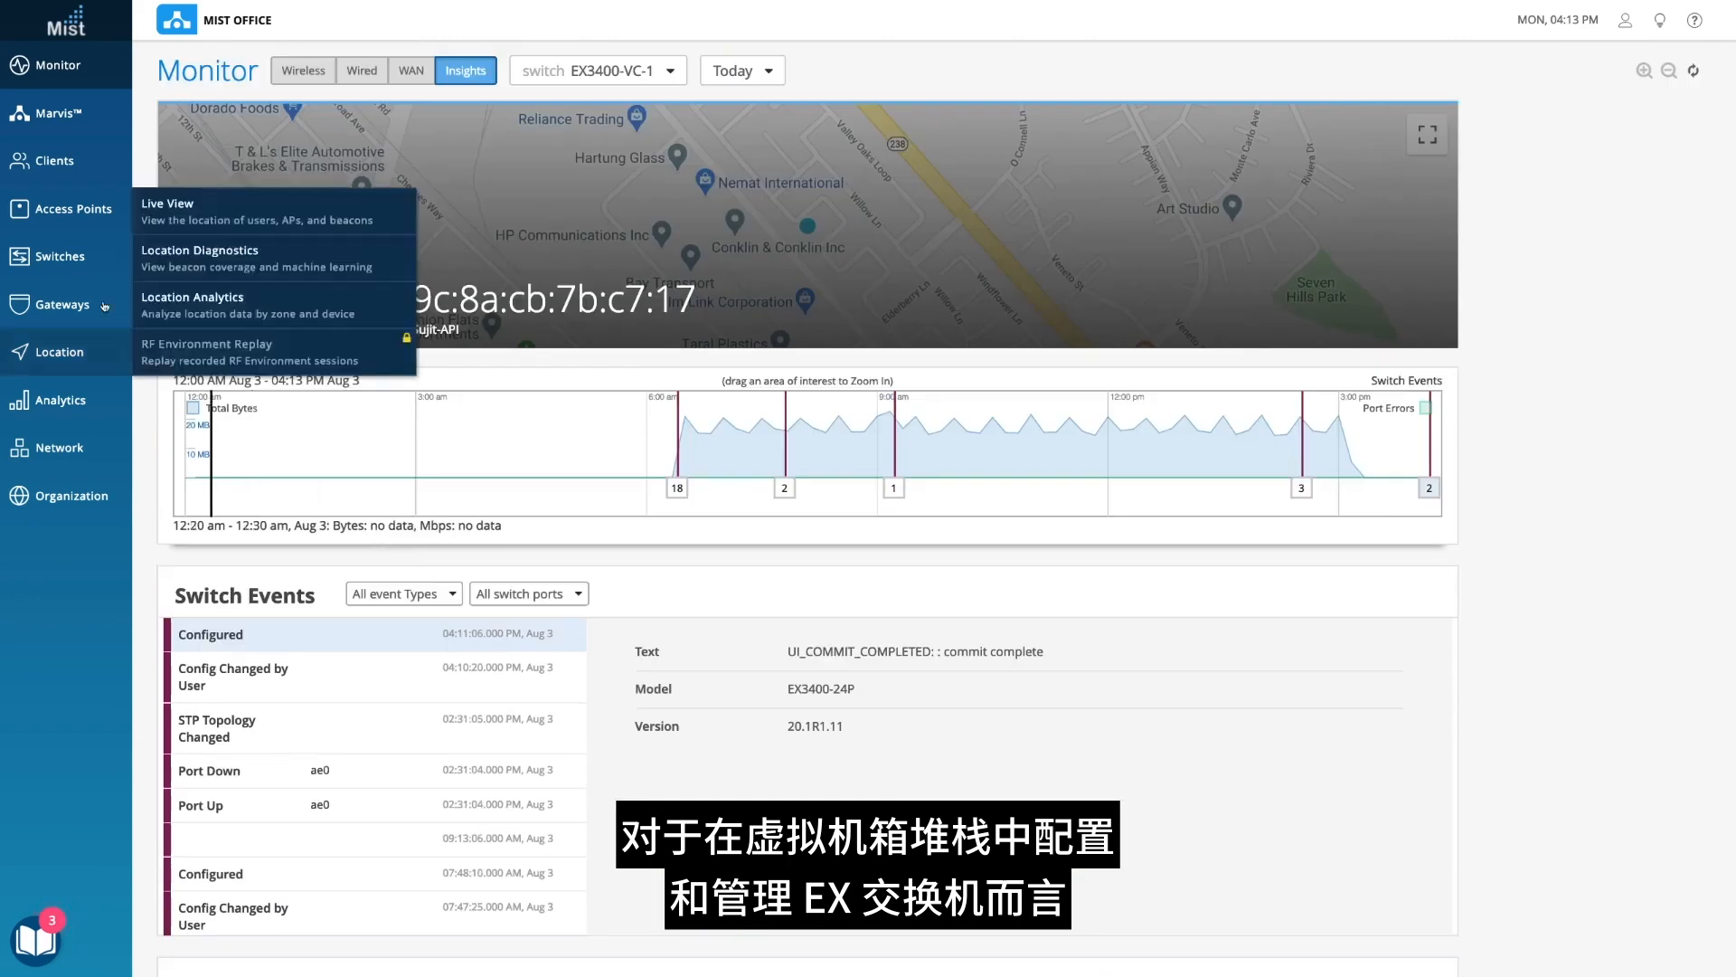
left_click(54, 255)
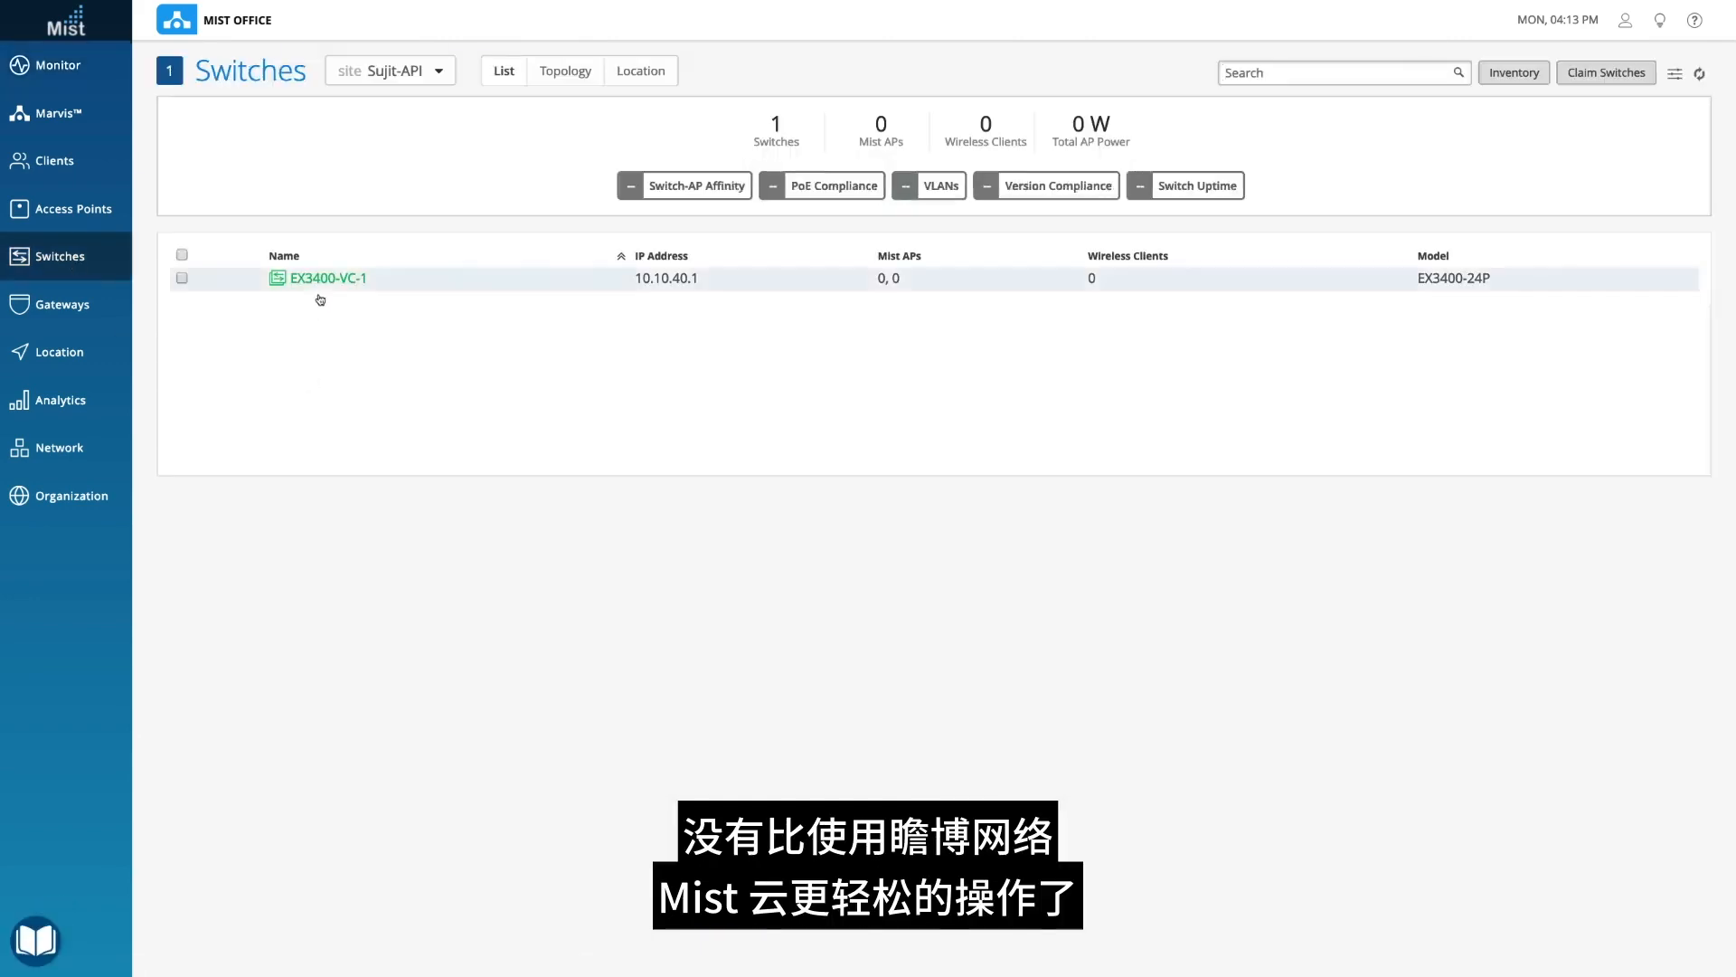
left_click(327, 279)
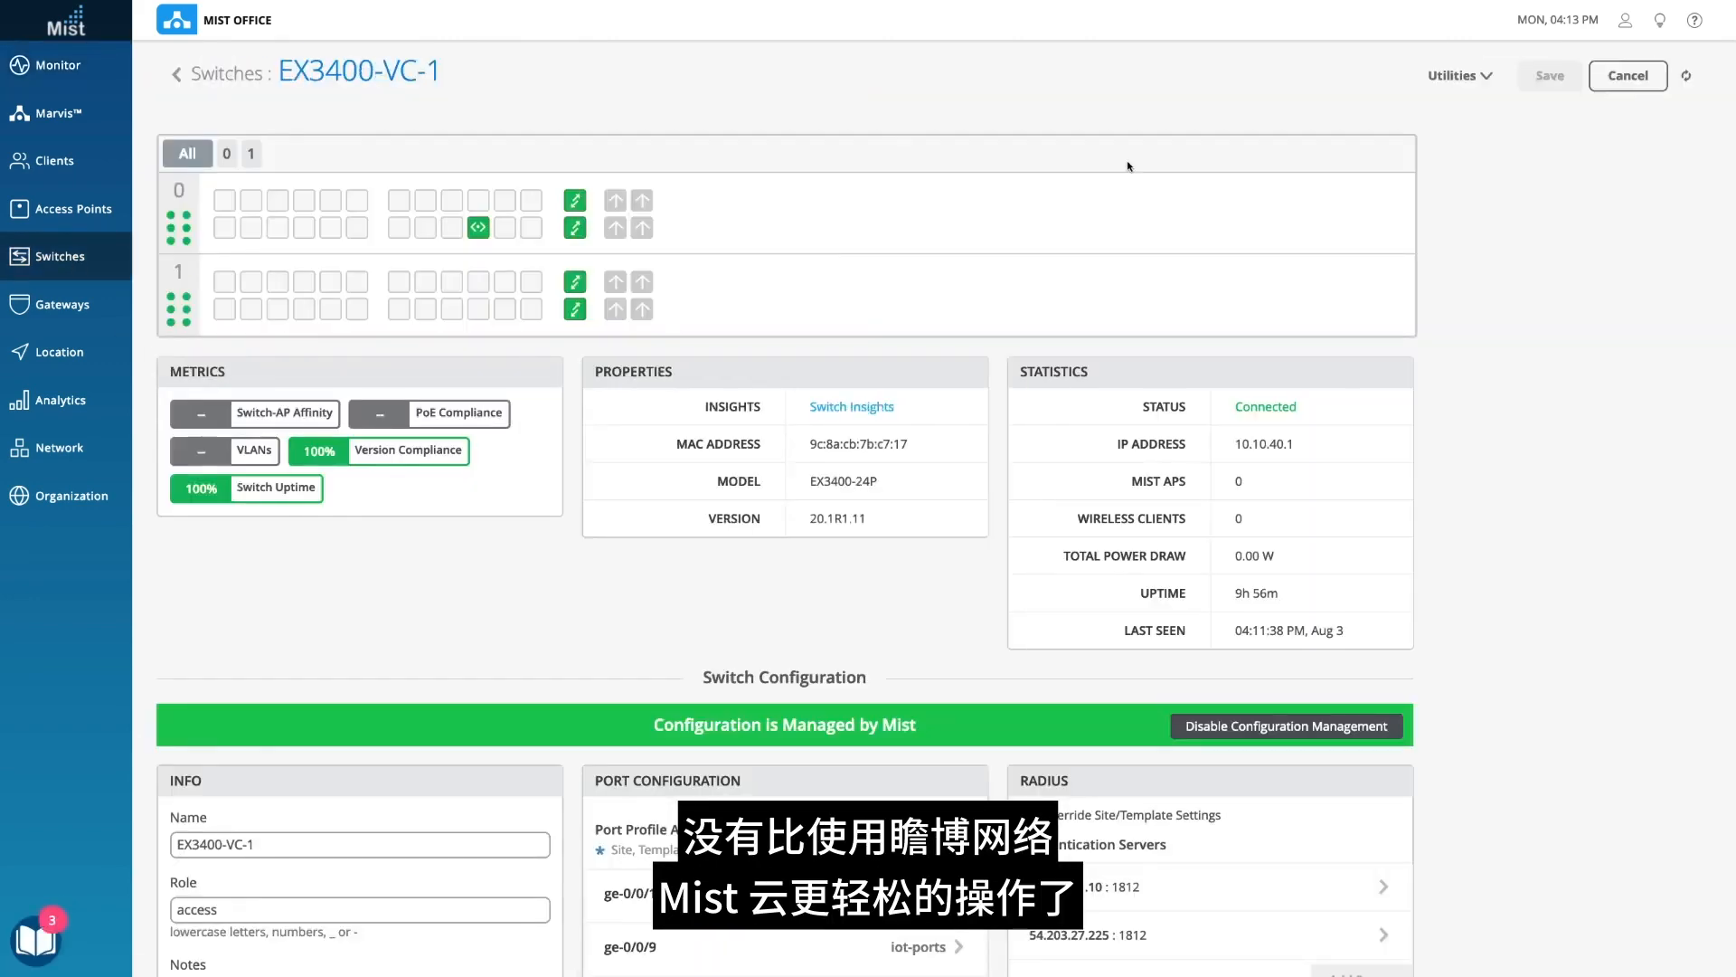